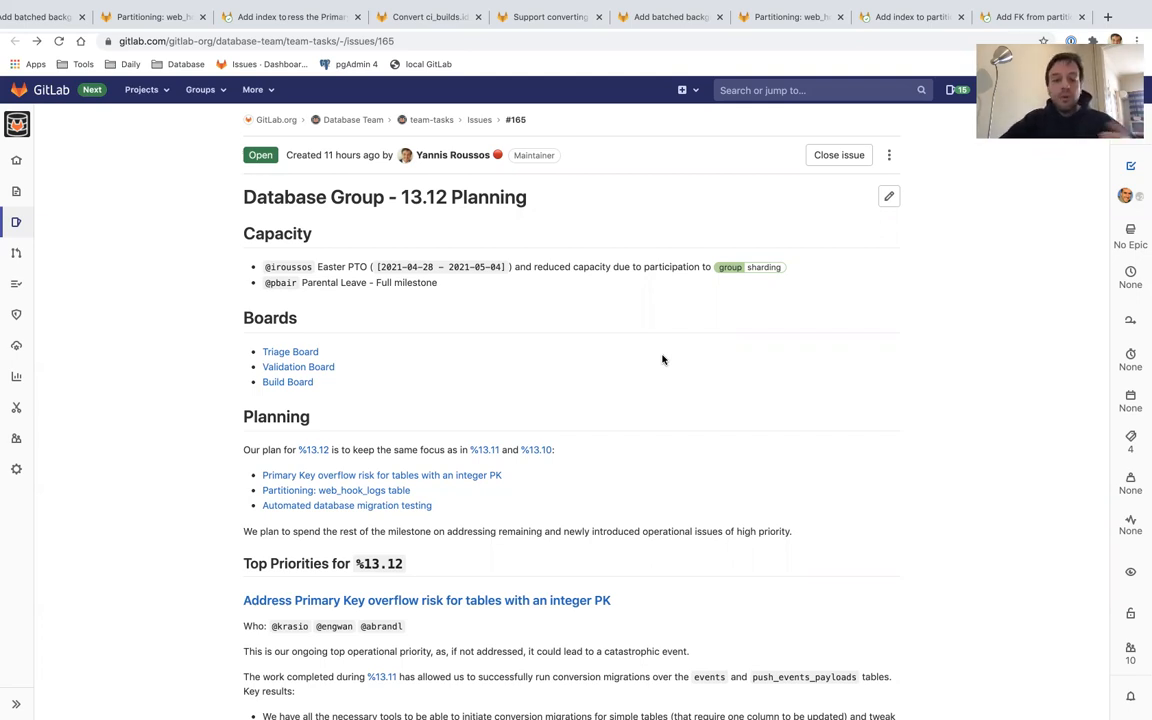
Open epic &4785 on integer PK overflow risk and view its primary key usage statistics
scroll(down, 3)
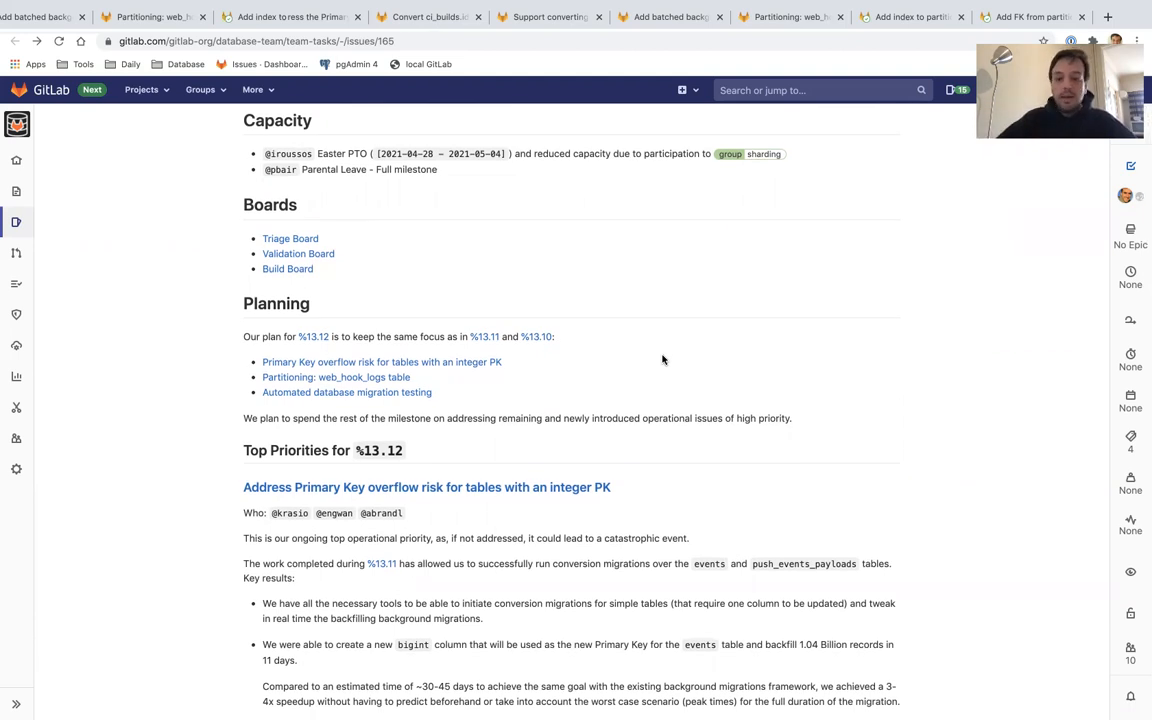
scroll(down, 3)
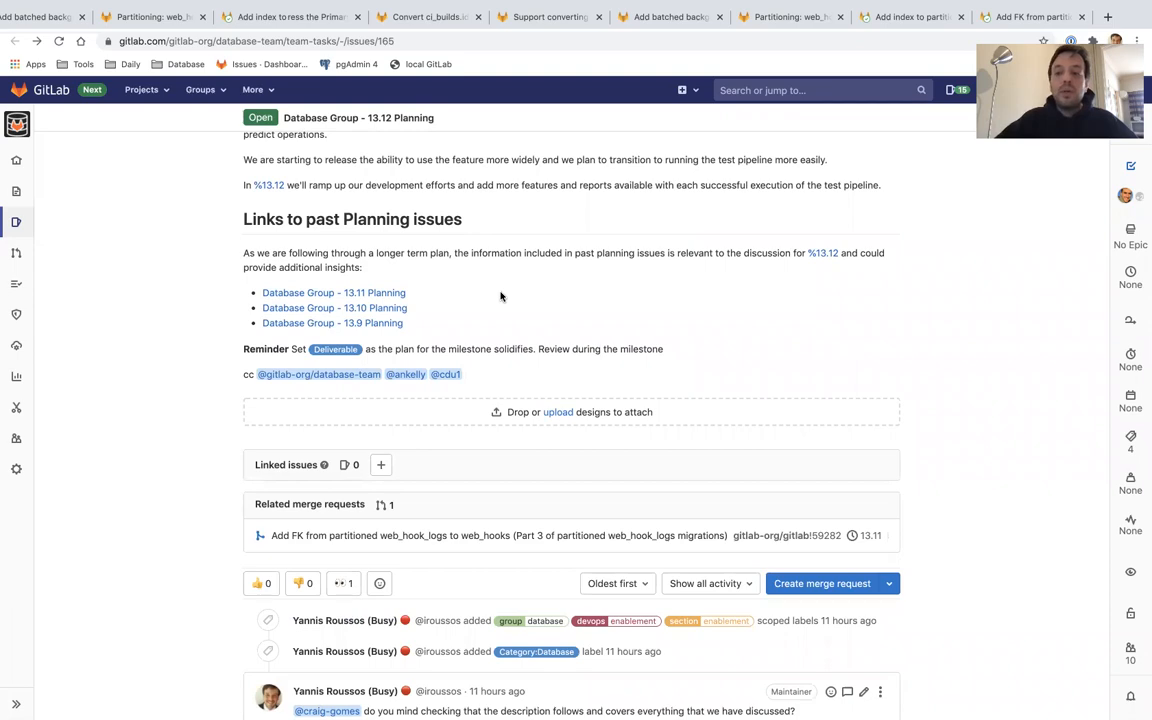
scroll(up, 3)
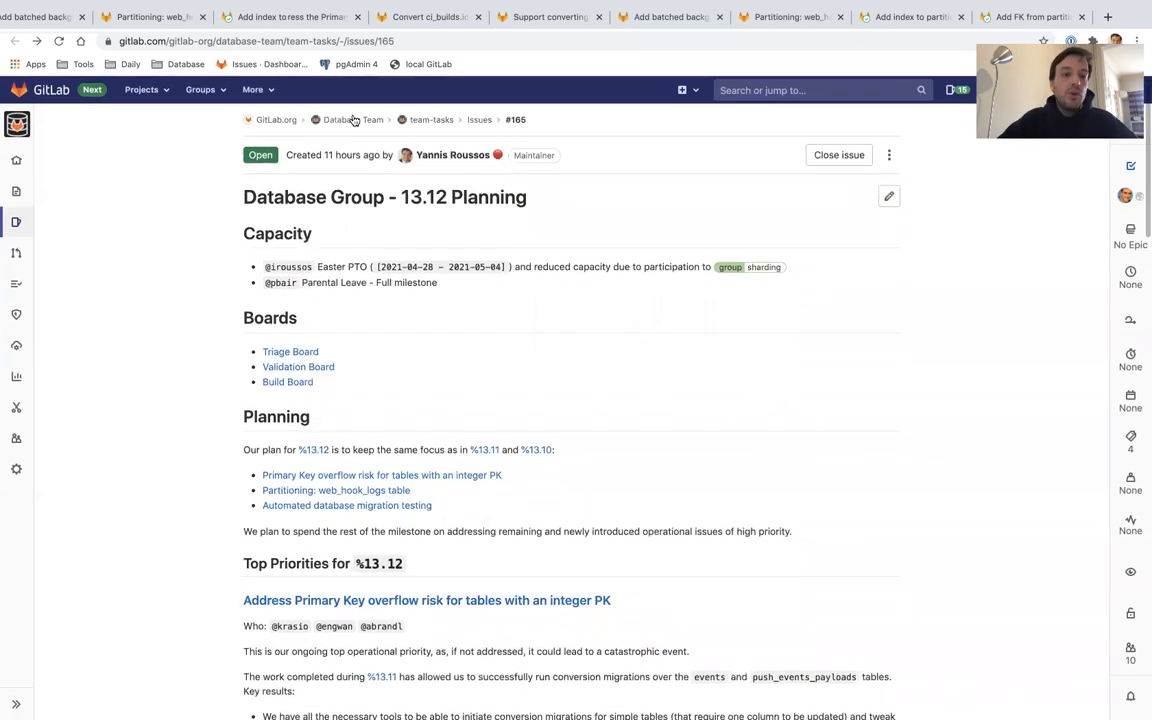
click(427, 600)
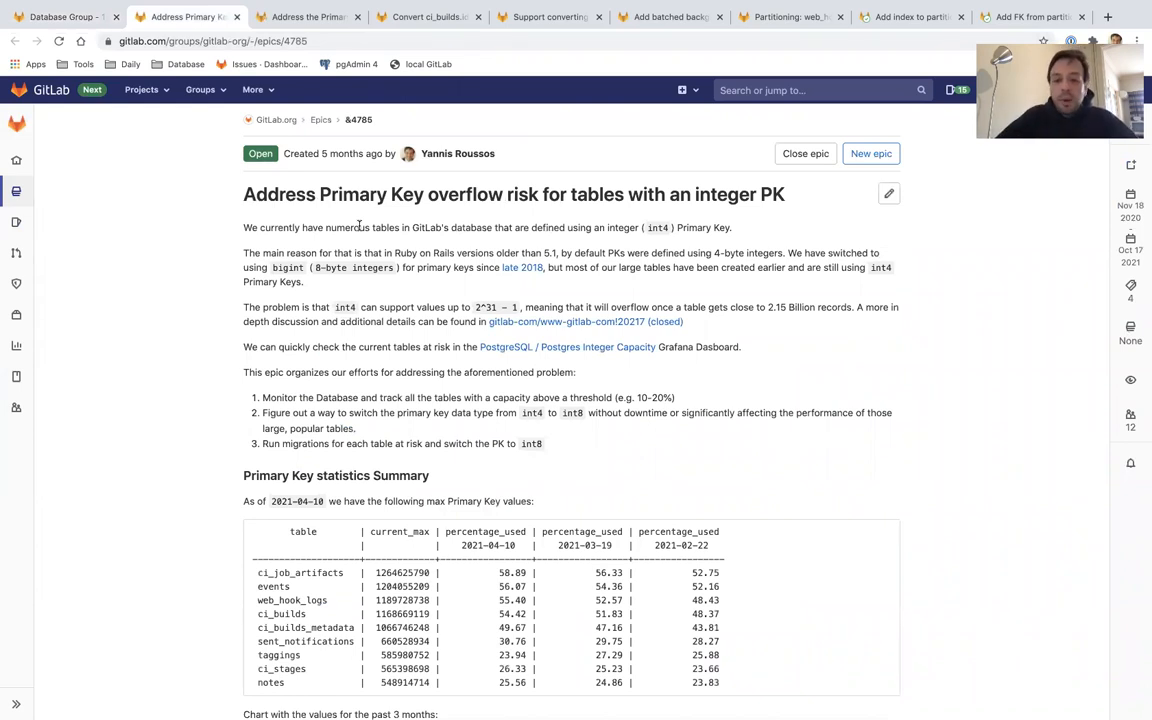
scroll(down, 3)
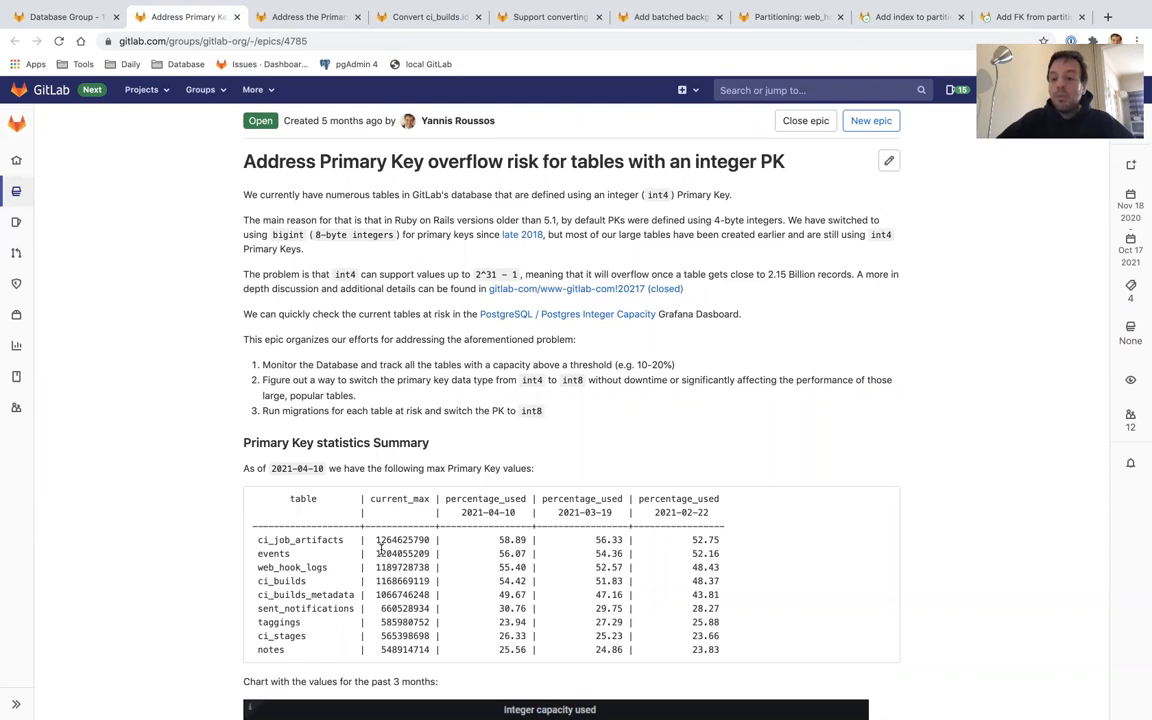
mouse_move(481, 437)
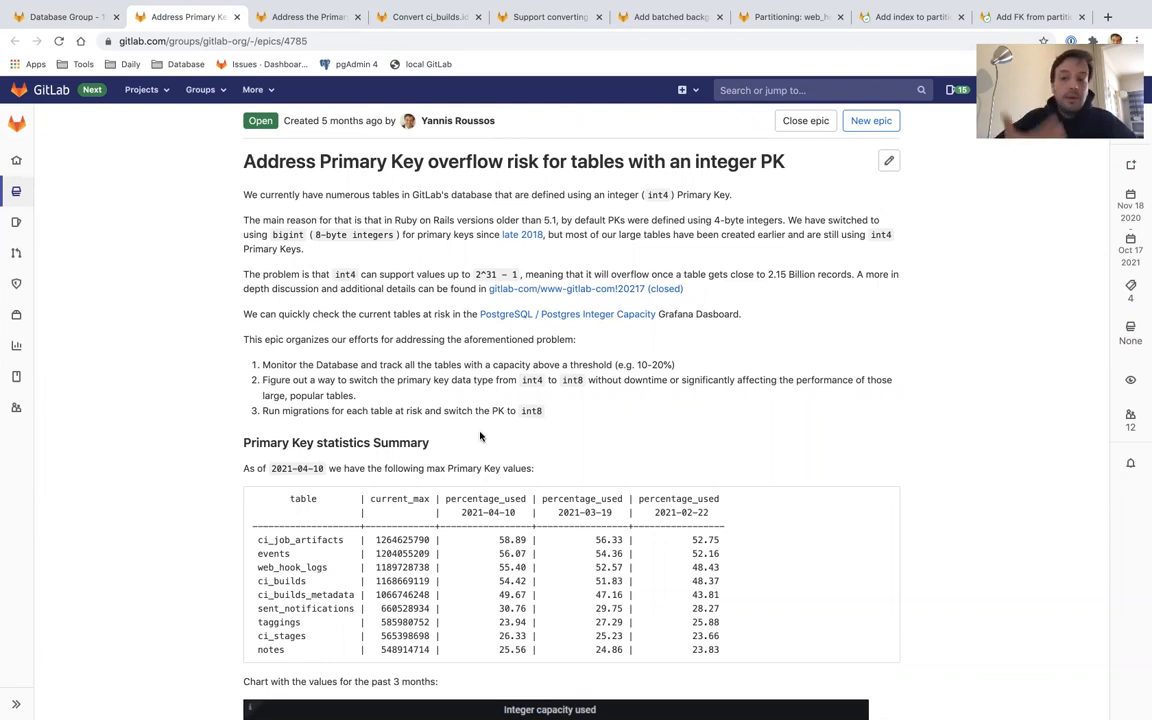
mouse_move(790, 266)
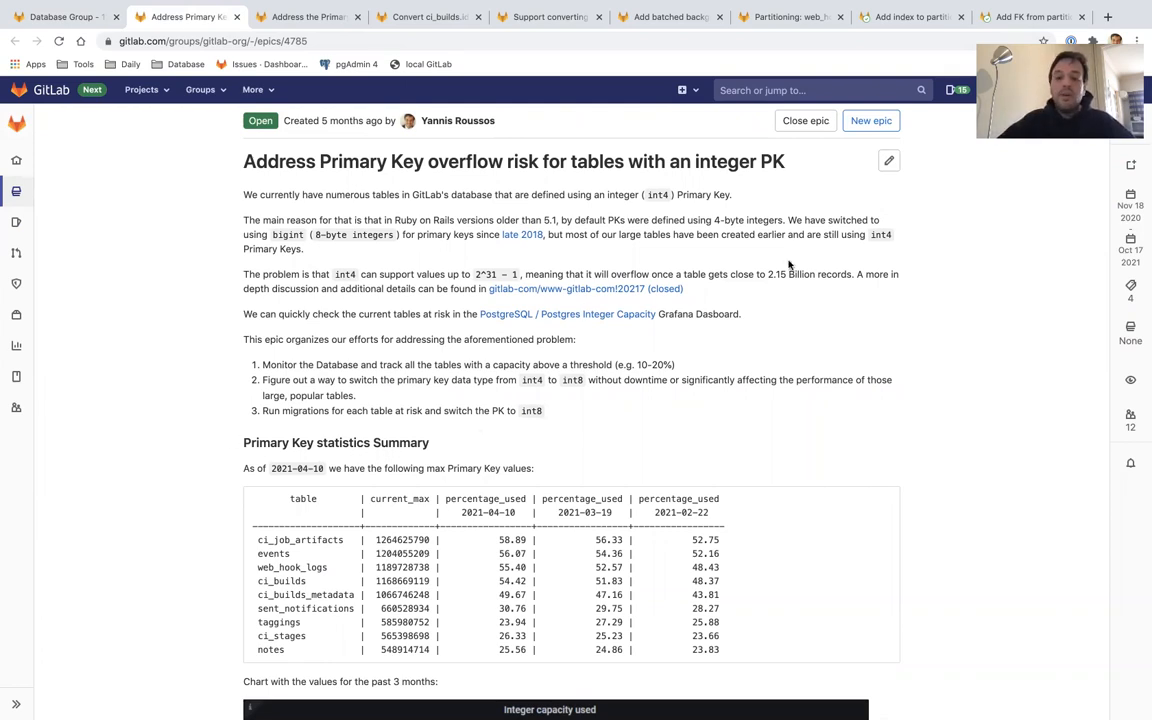
mouse_move(670, 247)
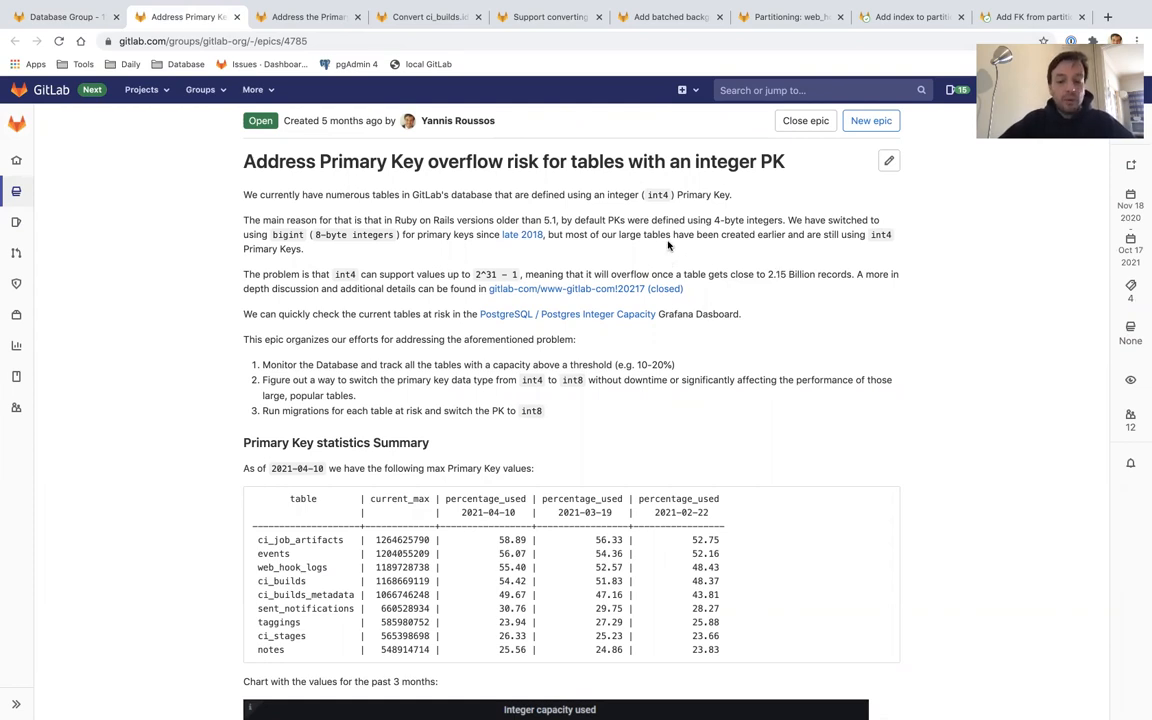
Open follow-up epic 5655 and highlight durations and average query times in the staging results
click(305, 17)
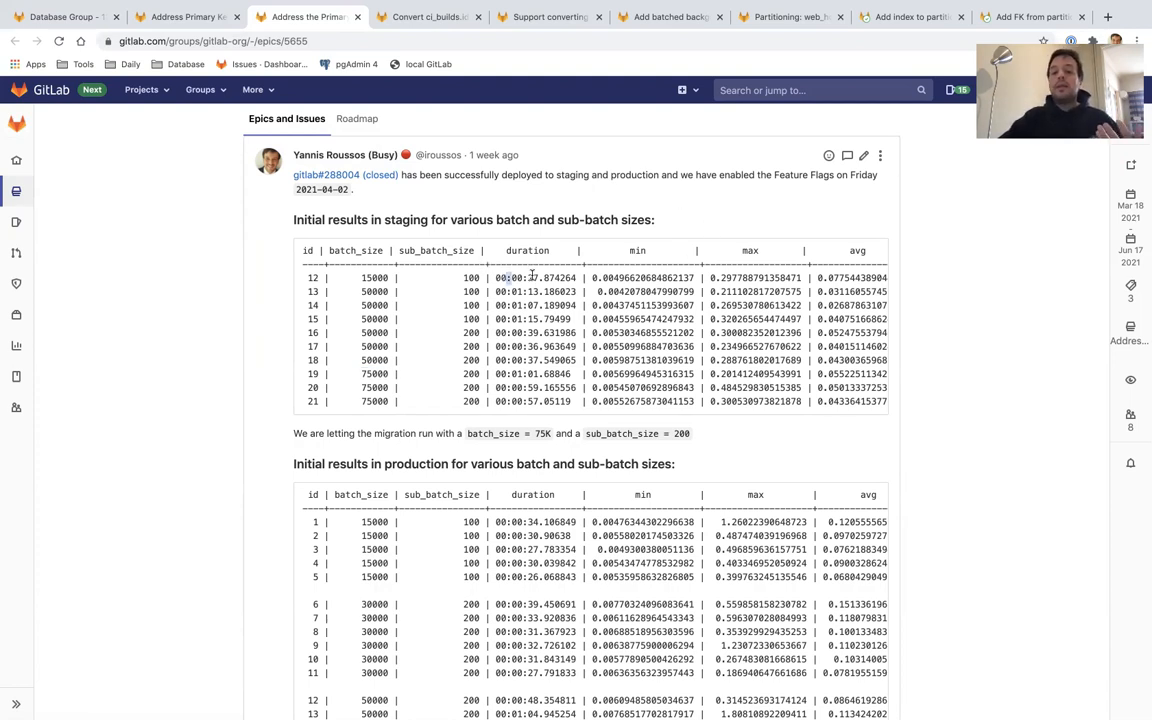
double_click(545, 277)
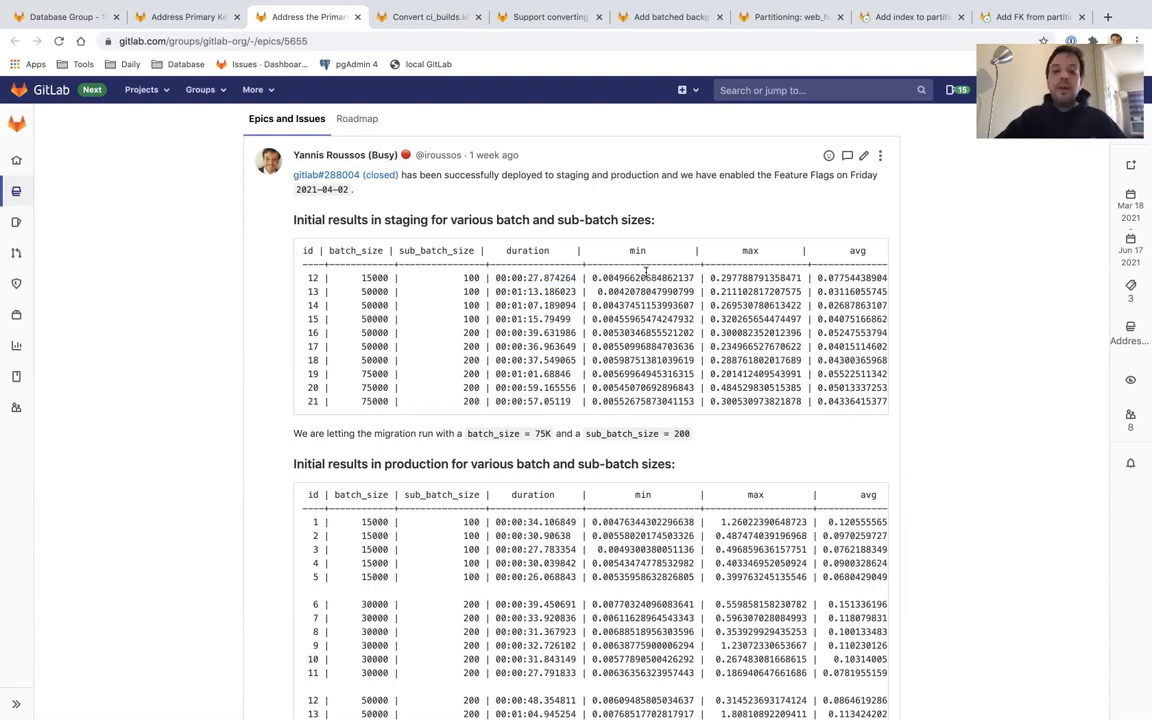
double_click(755, 278)
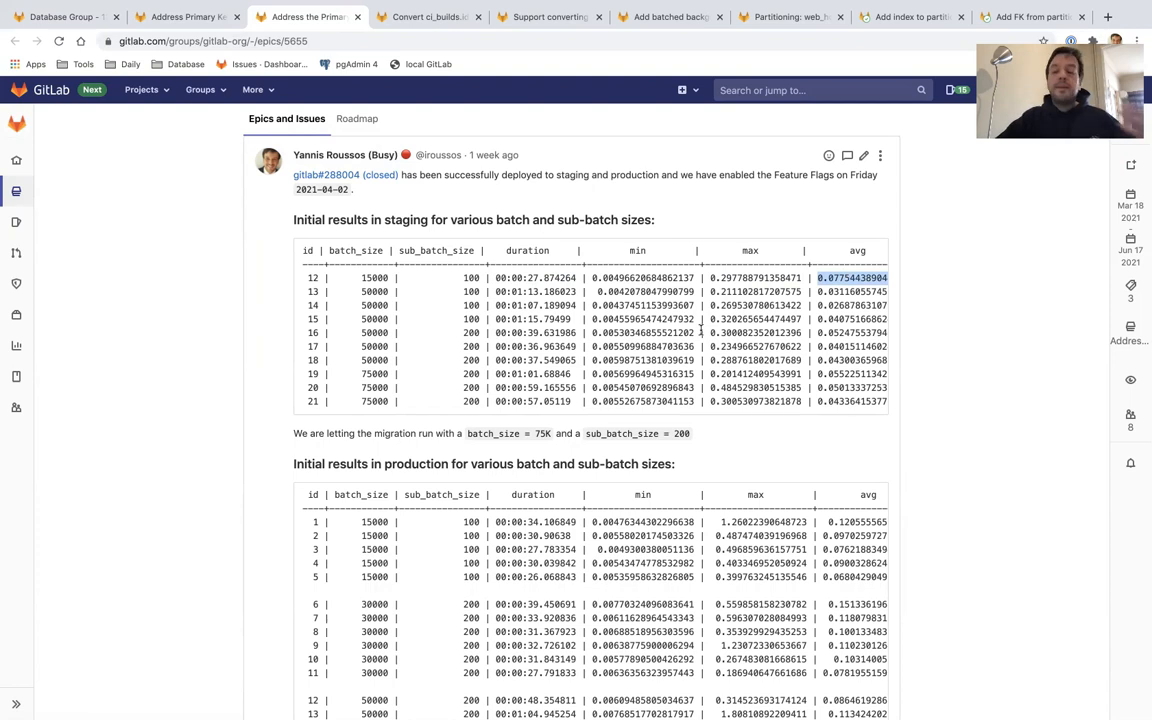
mouse_move(630, 278)
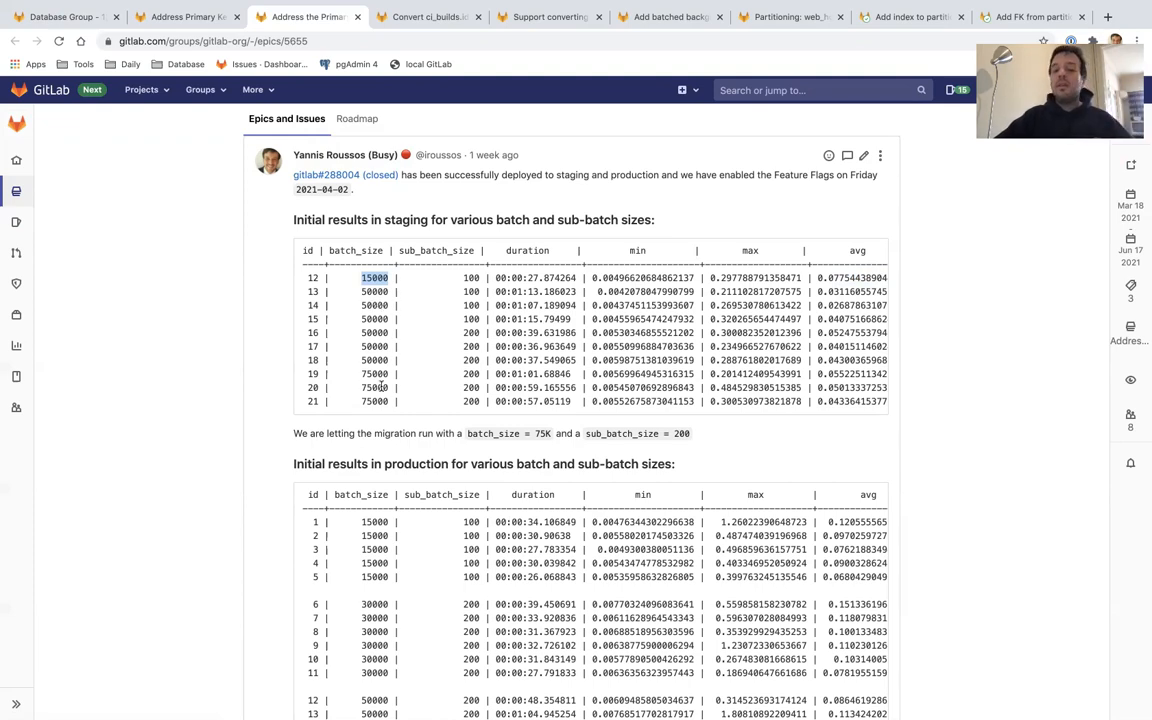
scroll(down, 3)
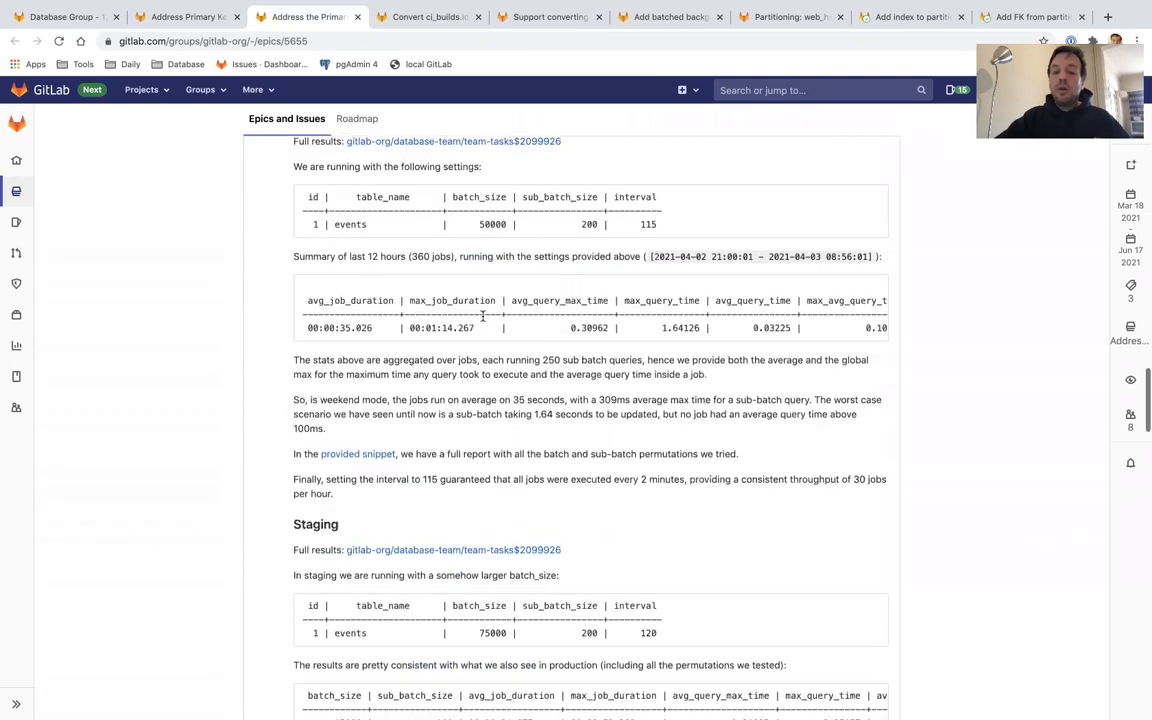
scroll(down, 3)
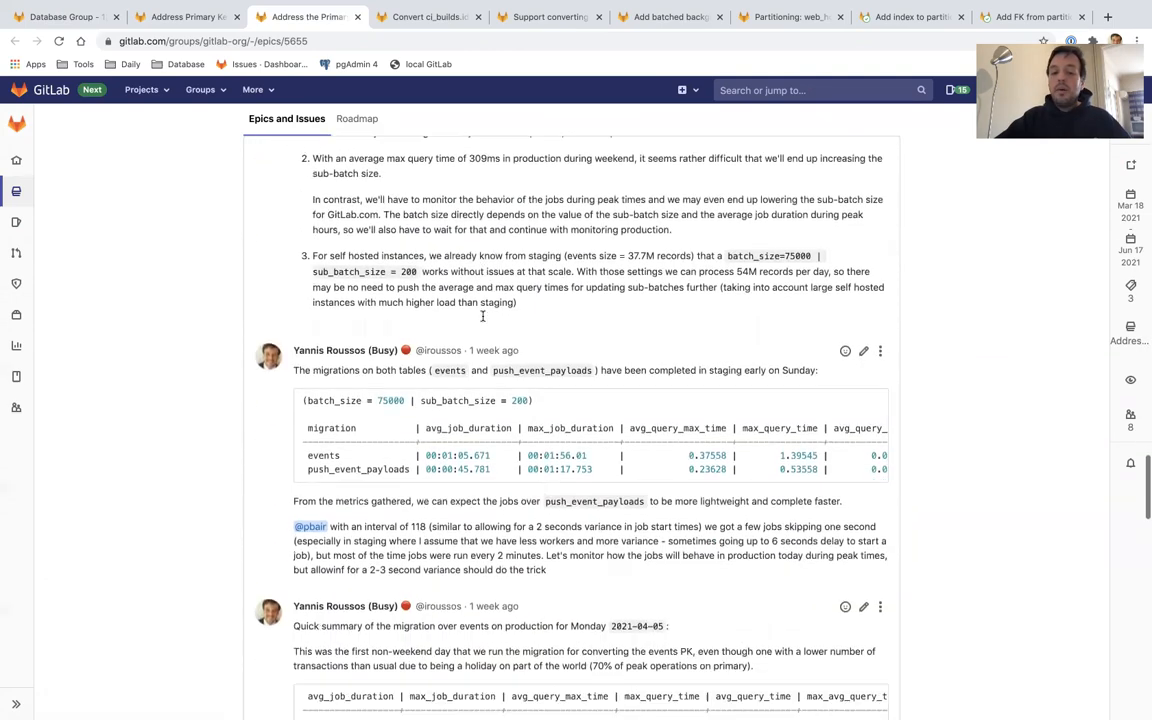
scroll(down, 3)
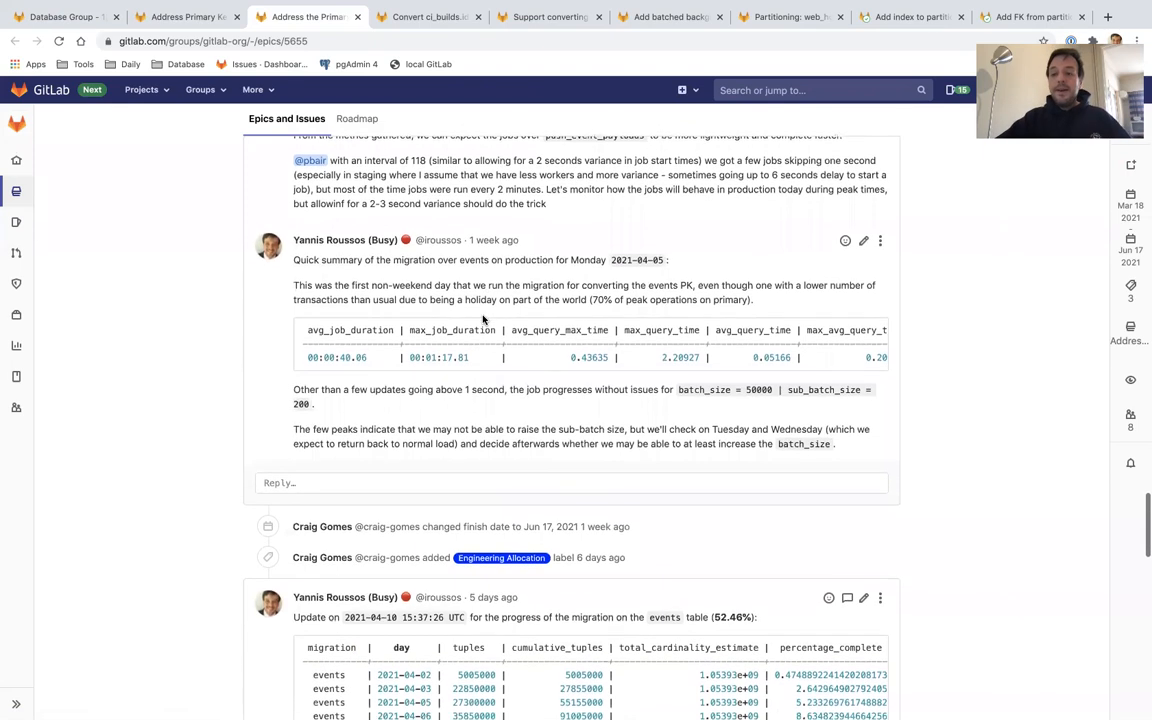
scroll(up, 3)
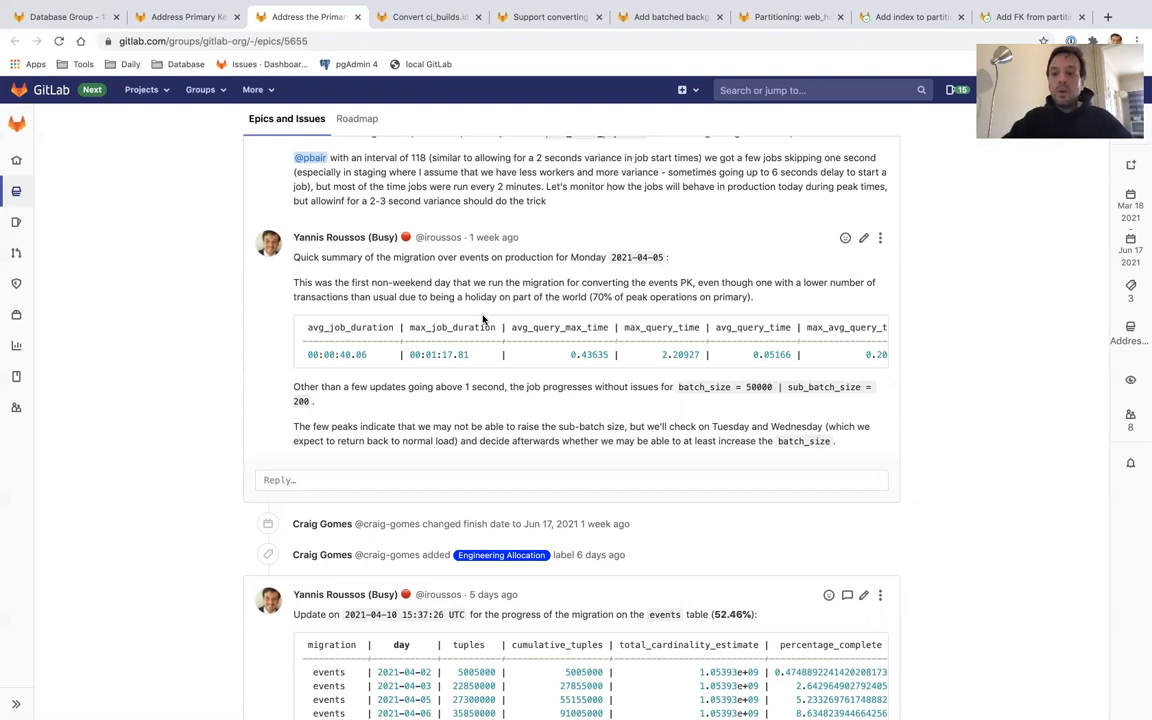
scroll(down, 3)
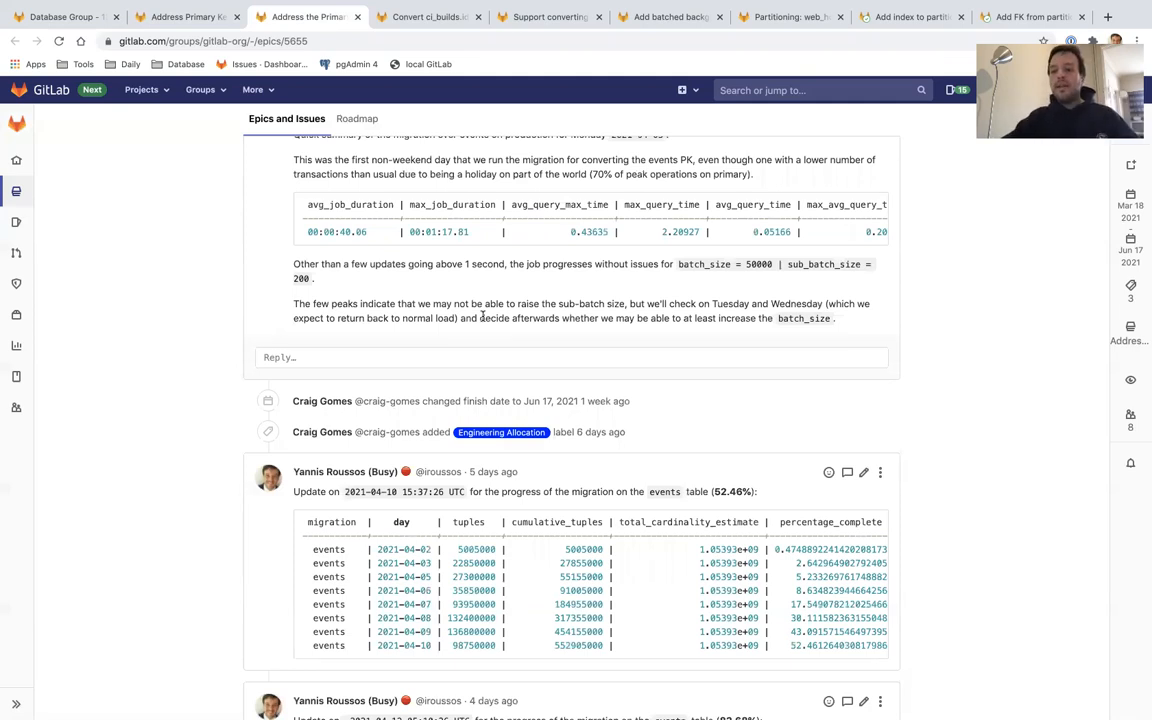
scroll(down, 3)
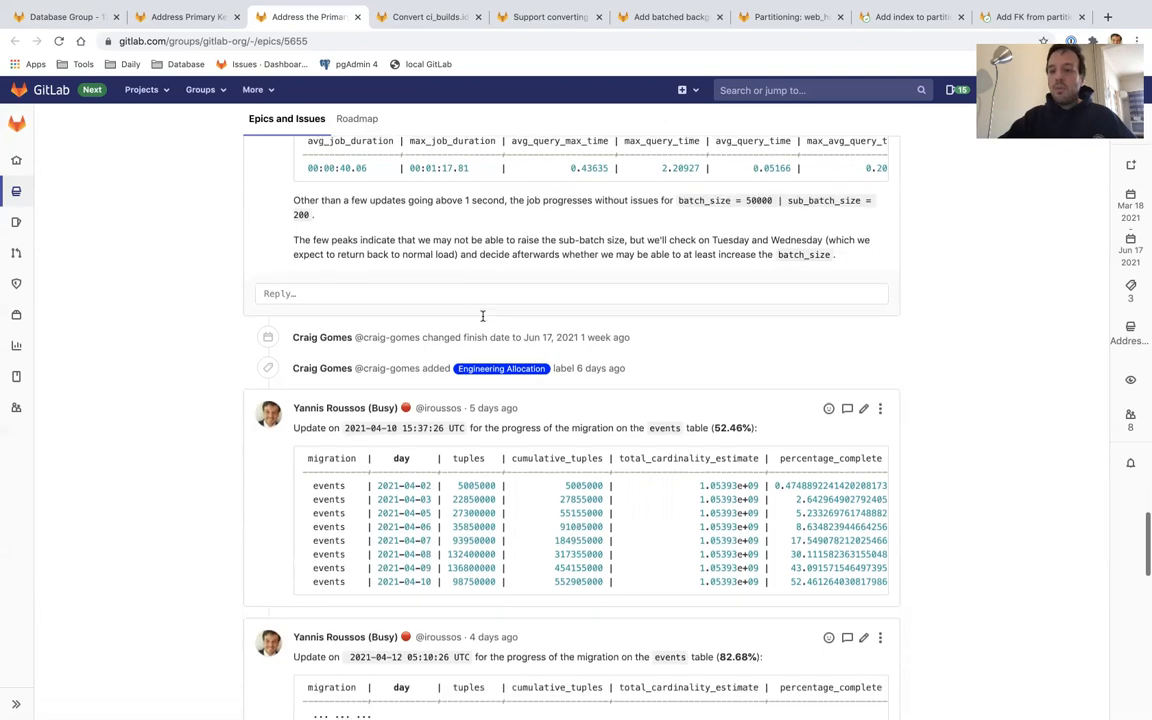
scroll(down, 3)
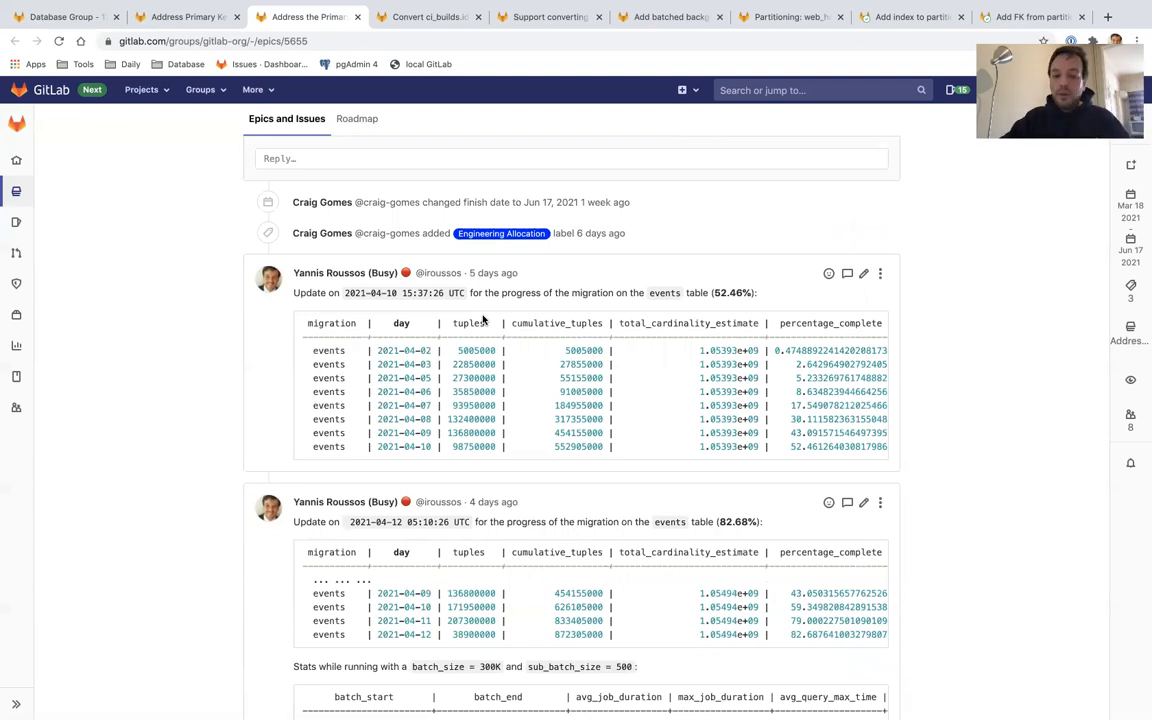
scroll(down, 3)
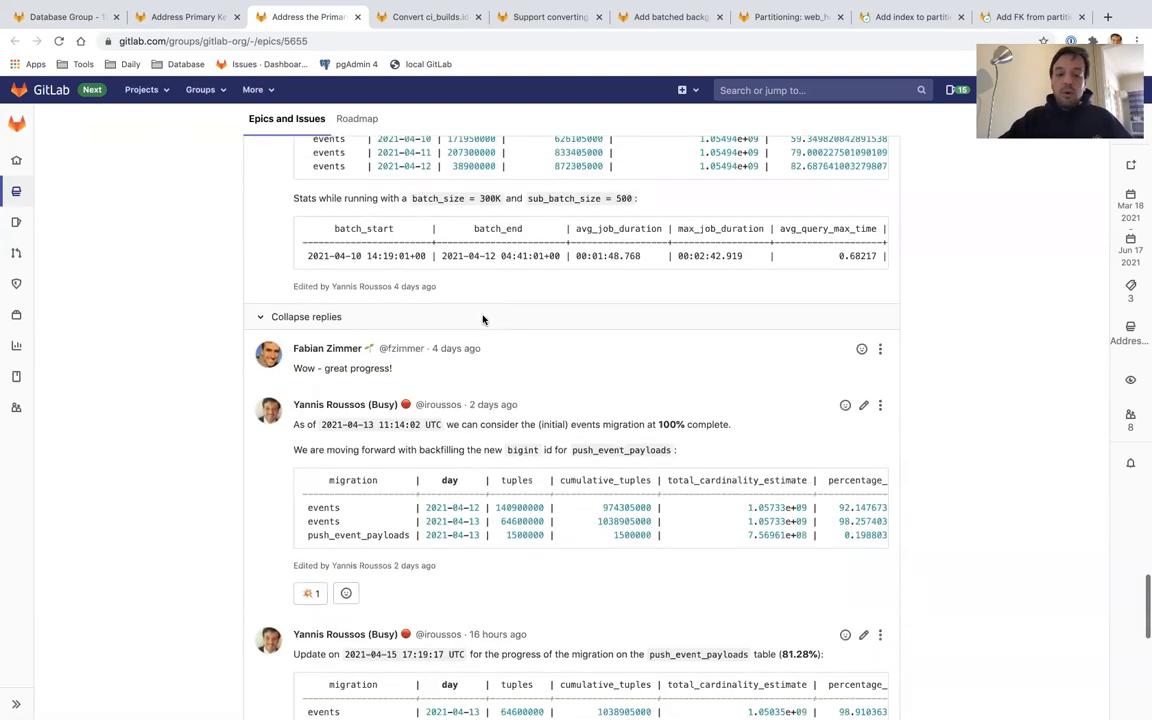
scroll(down, 3)
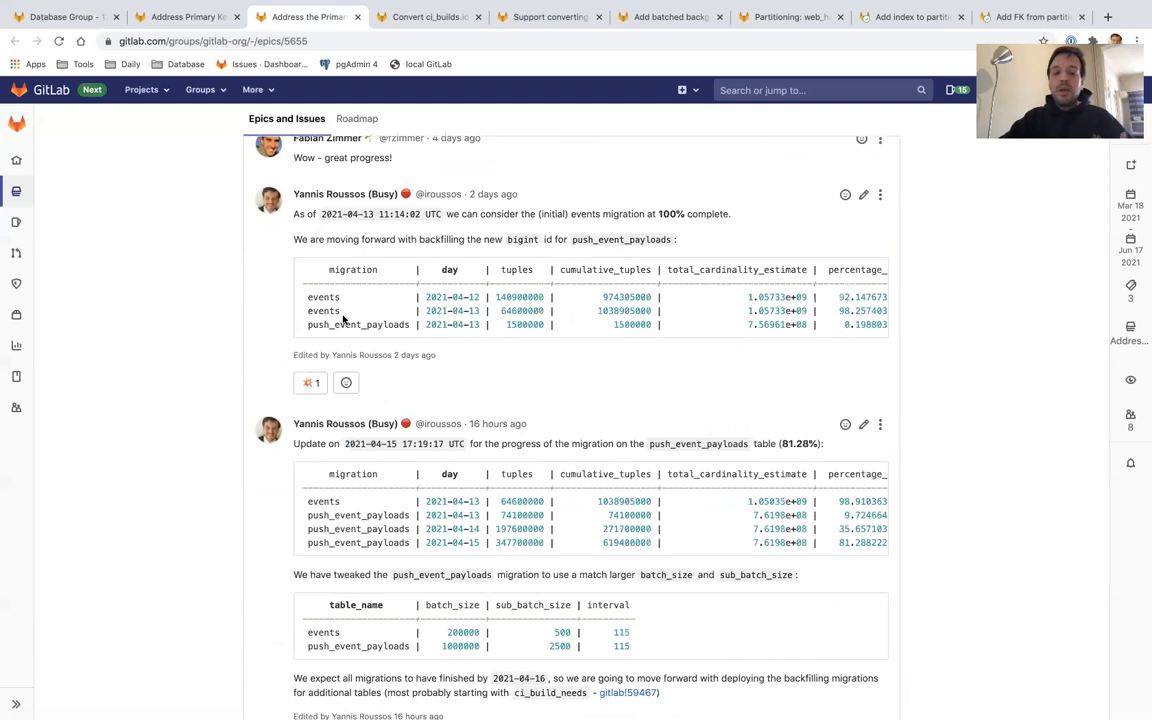
double_click(357, 324)
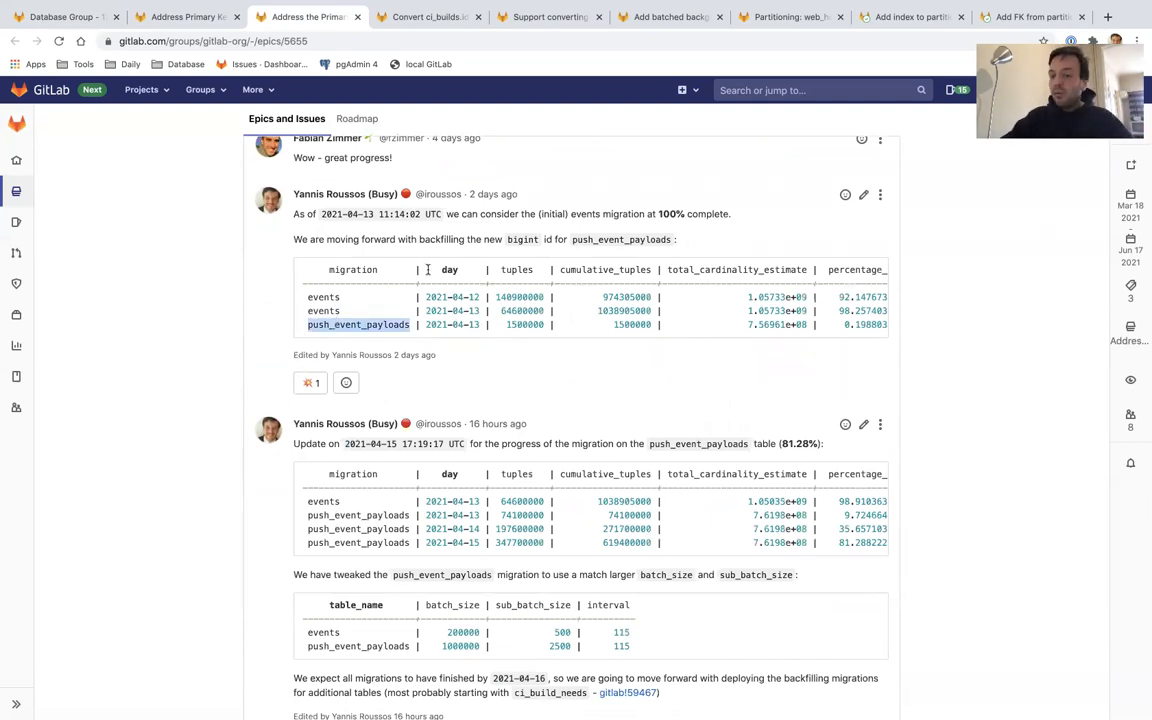
scroll(down, 3)
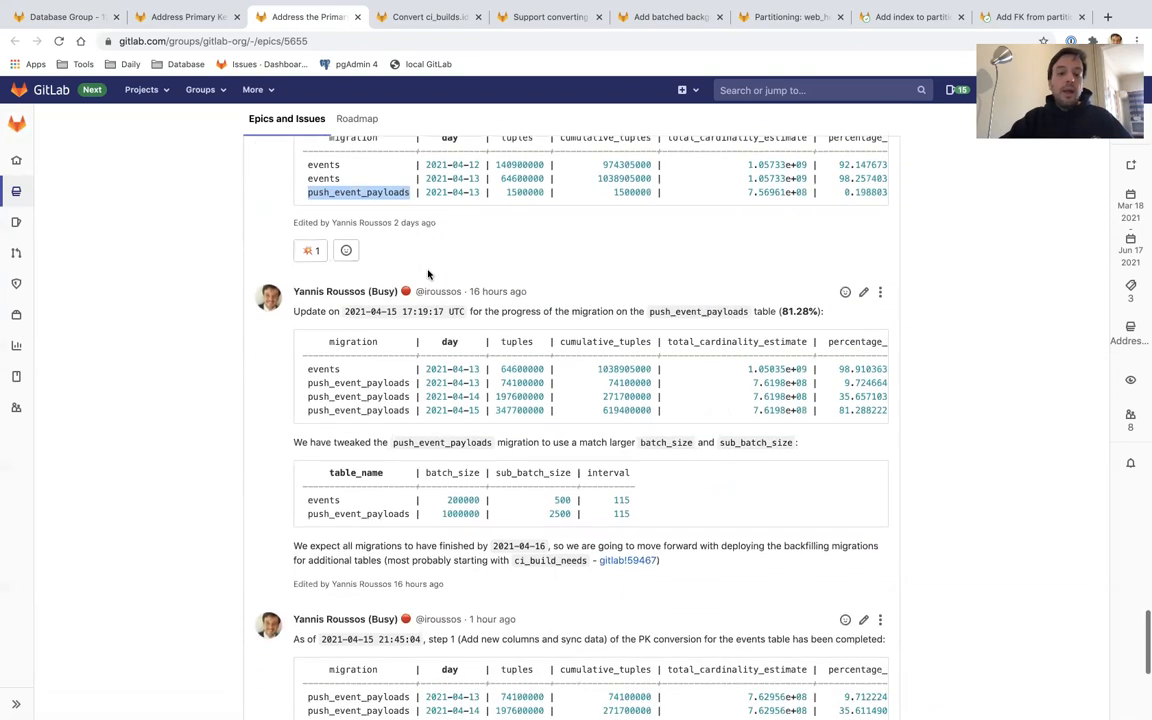
scroll(down, 3)
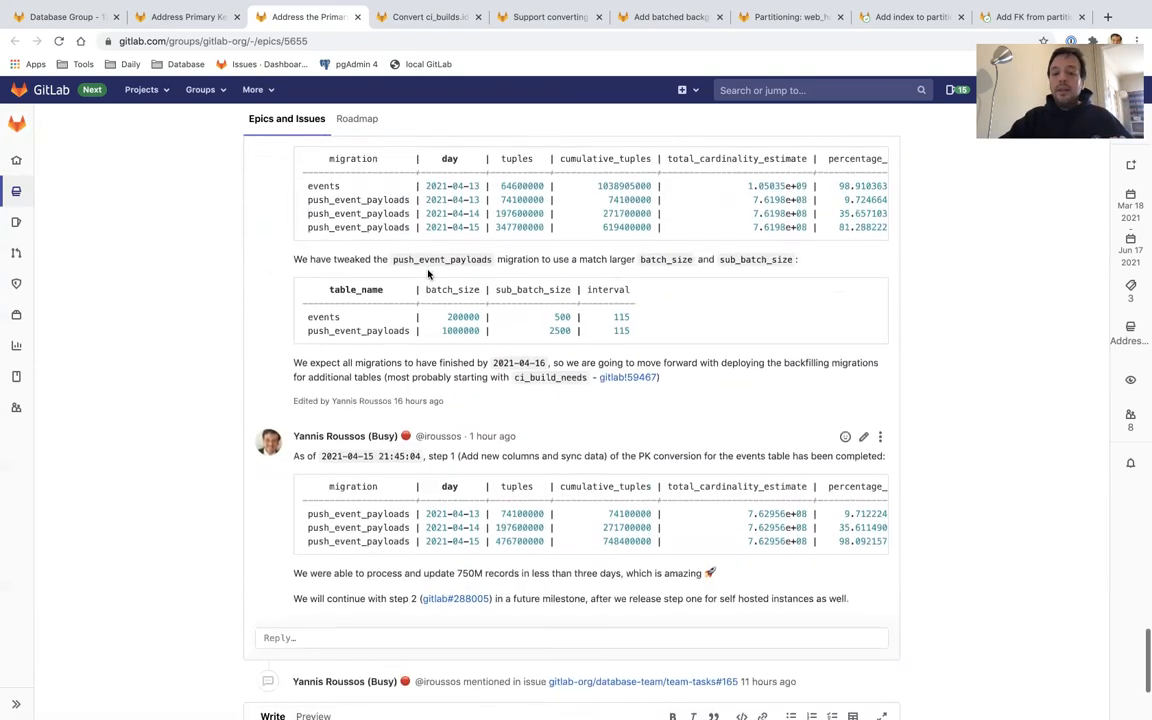
double_click(461, 331)
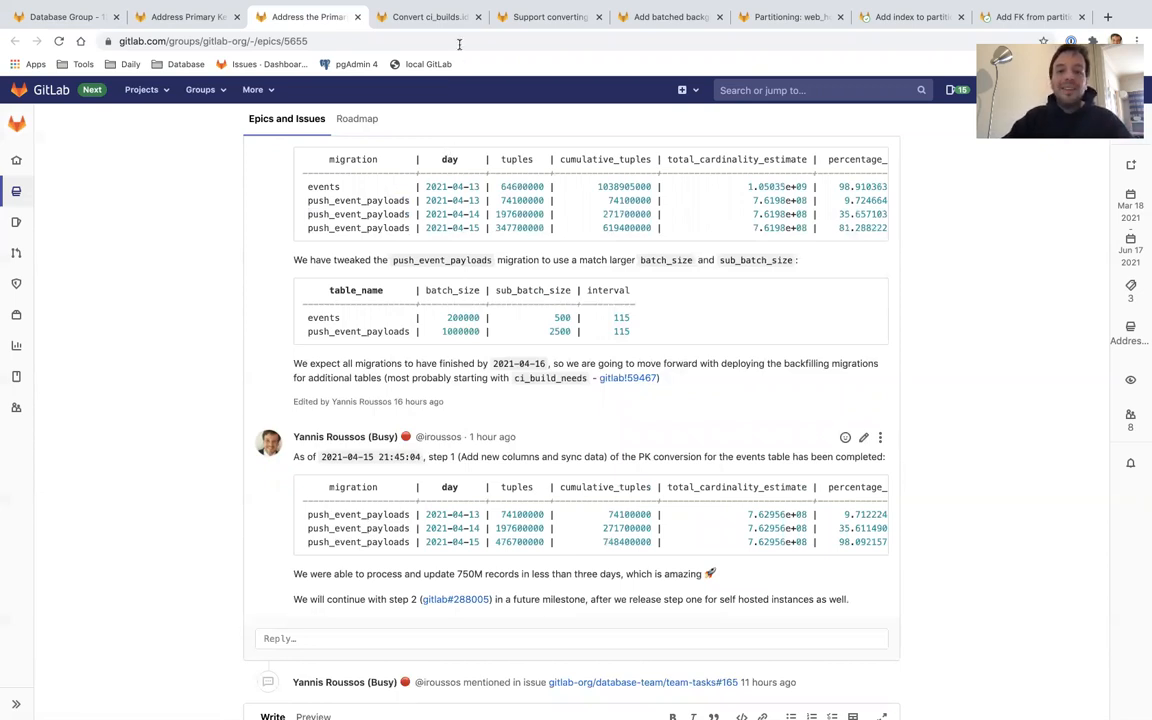
Read through the ci_builds.id bigint conversion Step 1 issue, then open the multi-column conversion issue
click(428, 17)
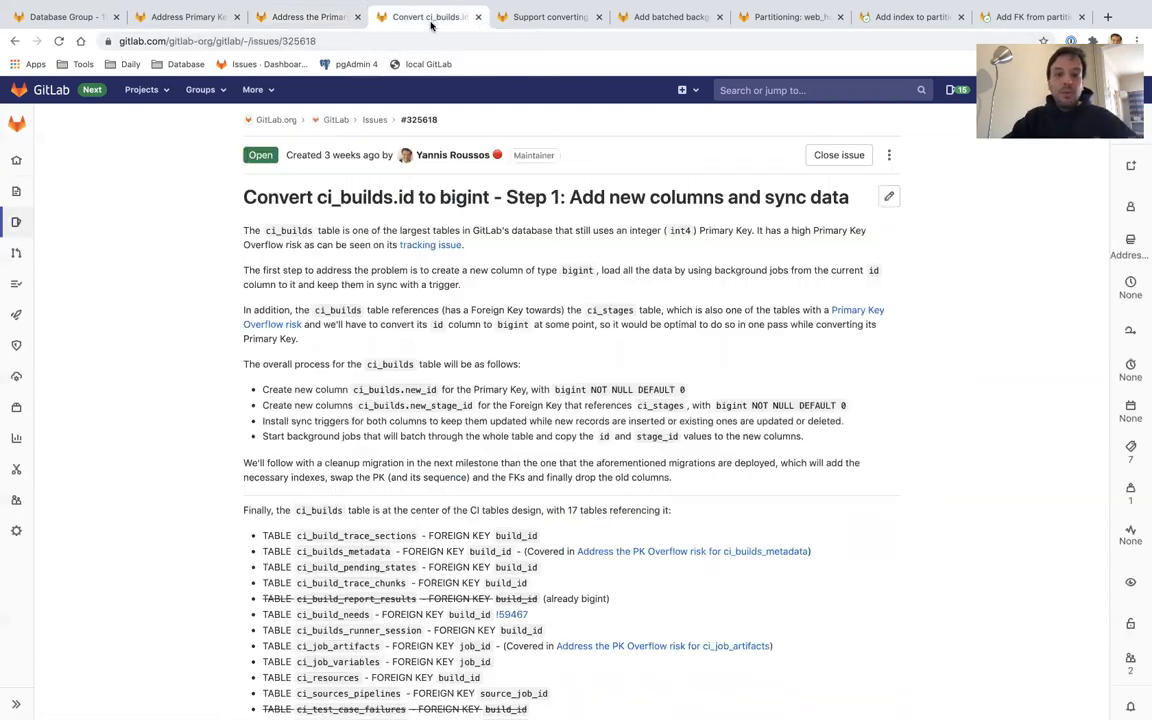
mouse_move(430, 245)
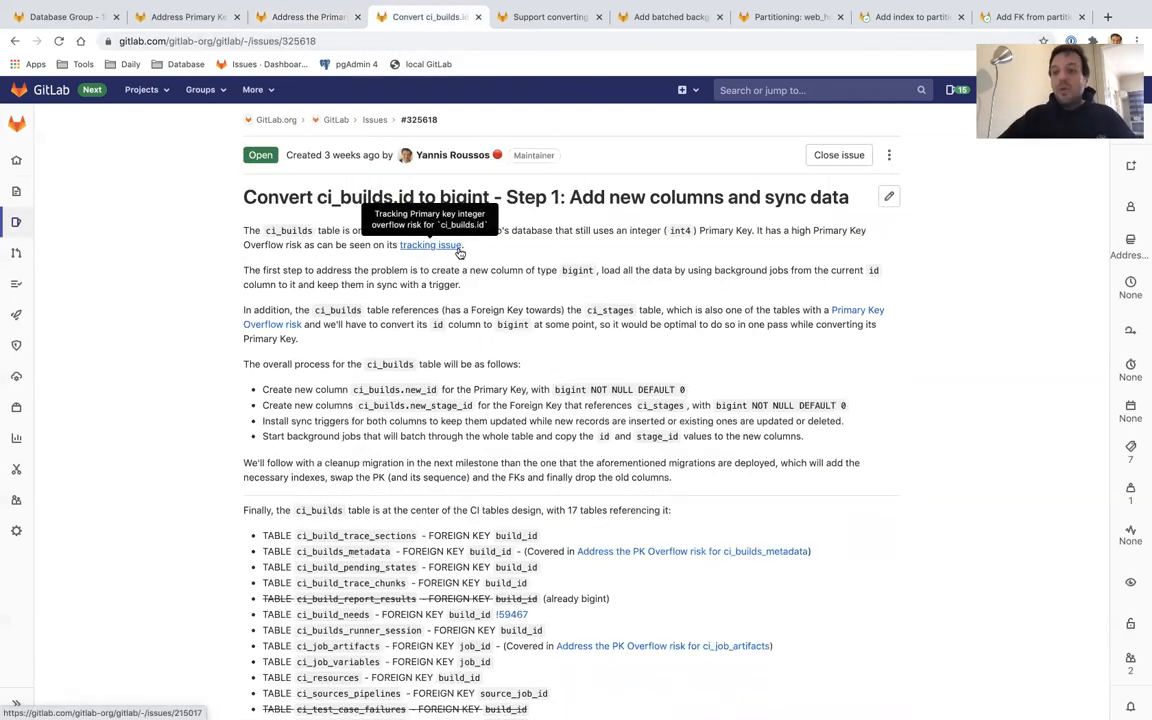
mouse_move(607, 307)
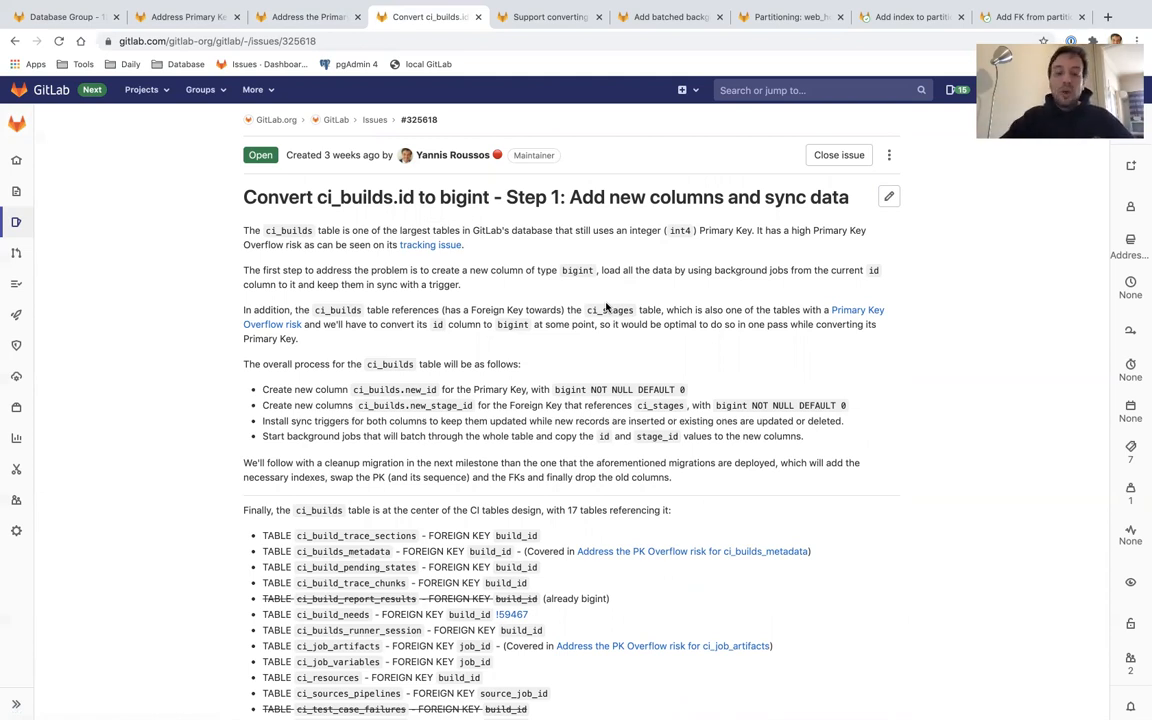
scroll(down, 3)
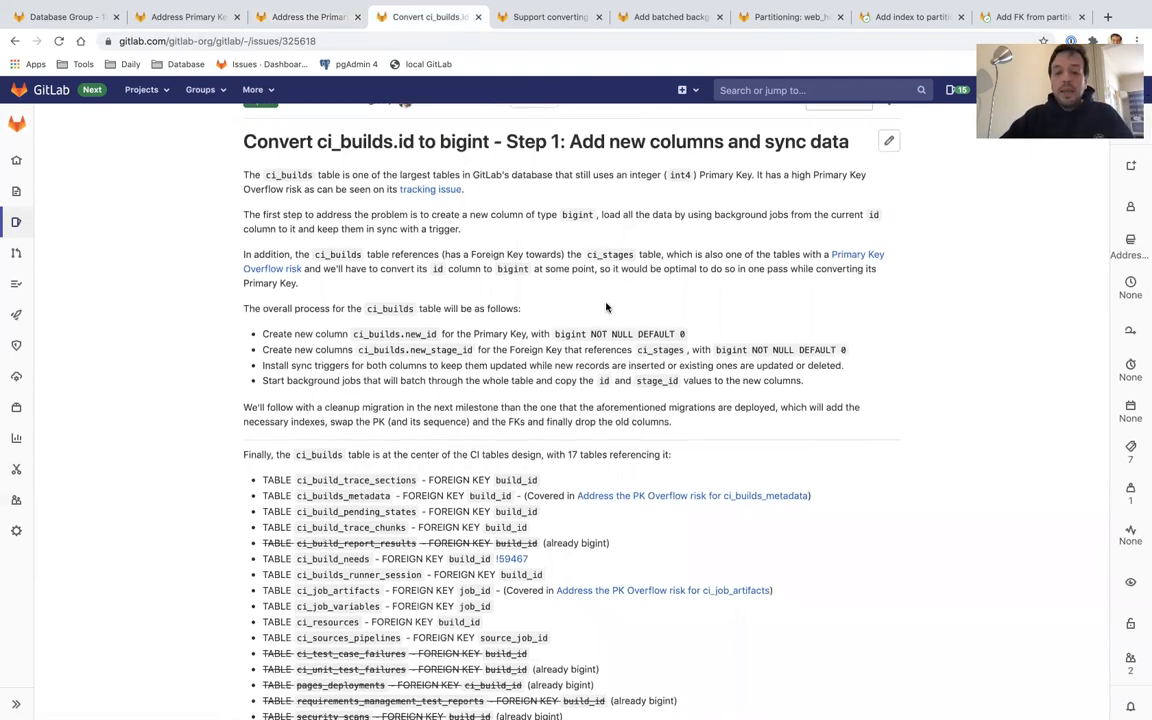
scroll(down, 3)
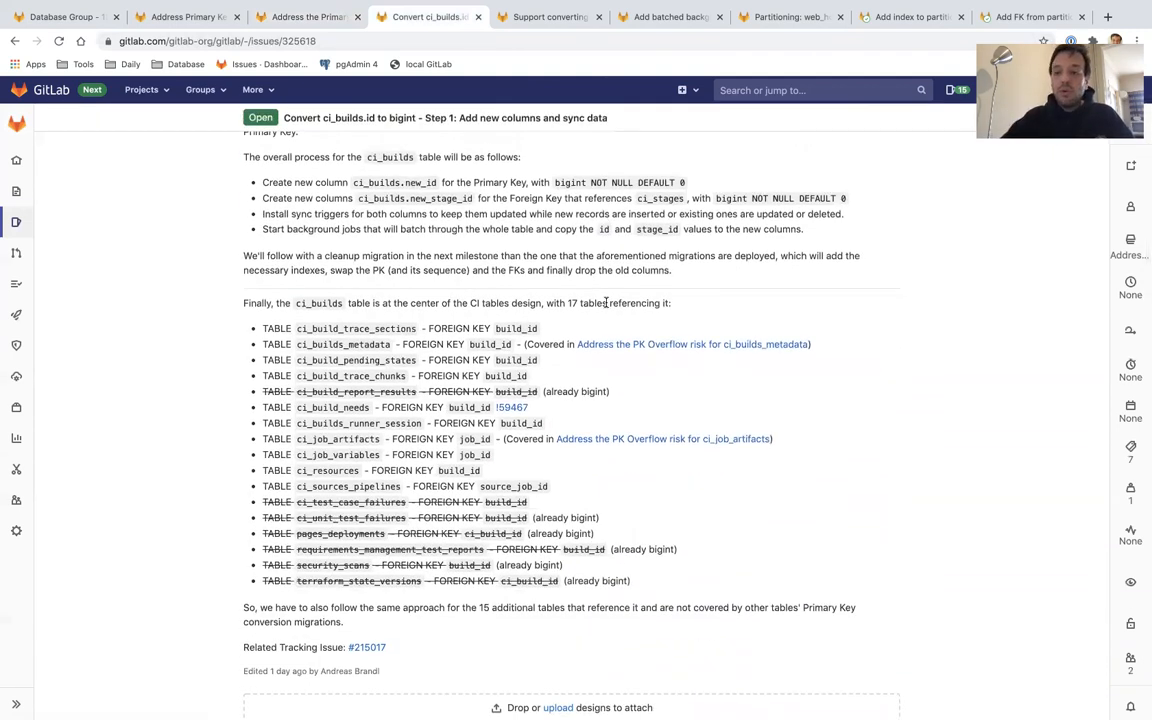
scroll(down, 3)
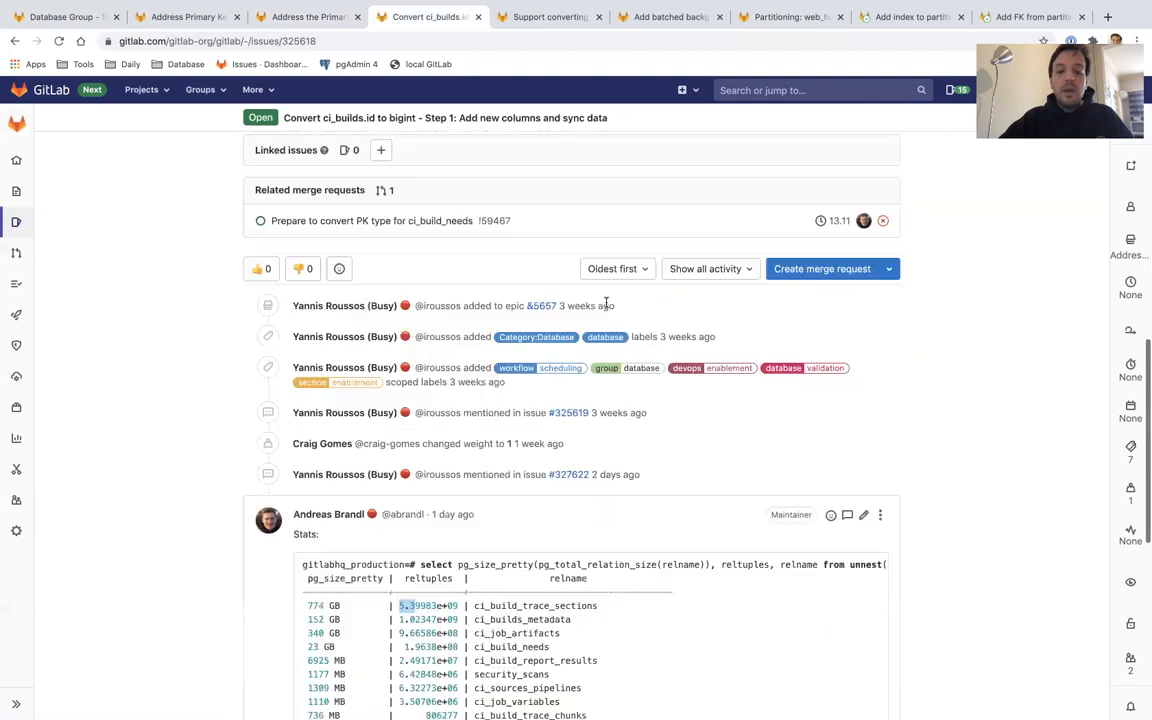
scroll(down, 3)
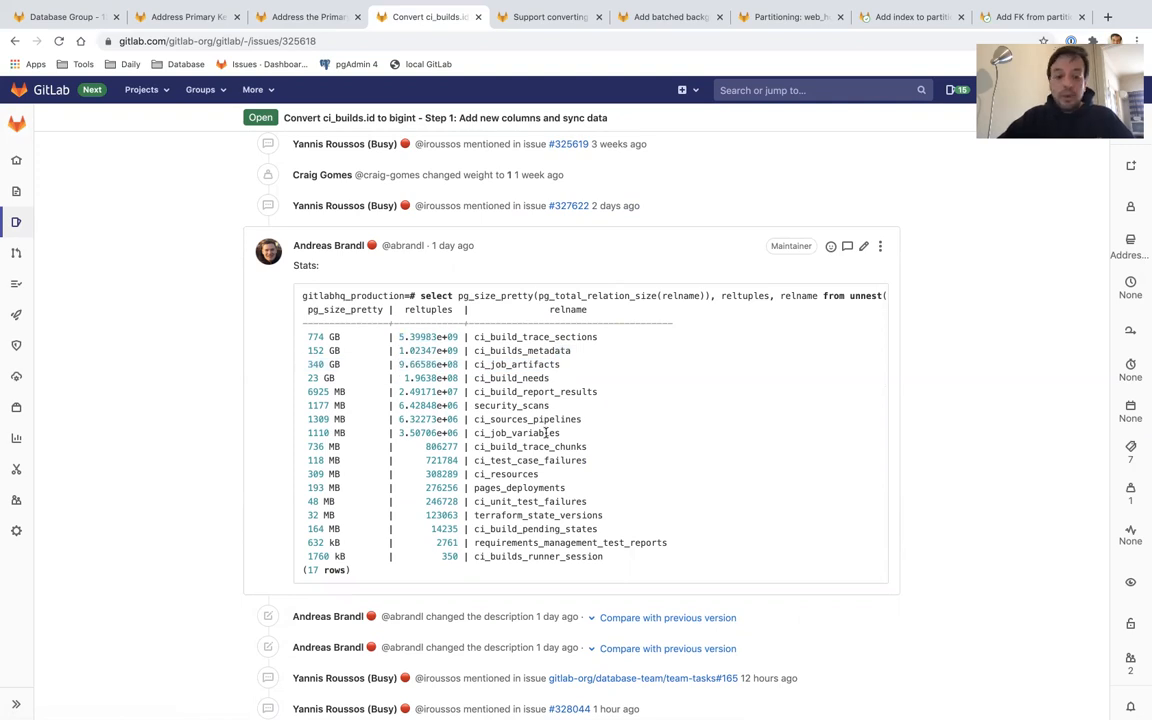
scroll(up, 3)
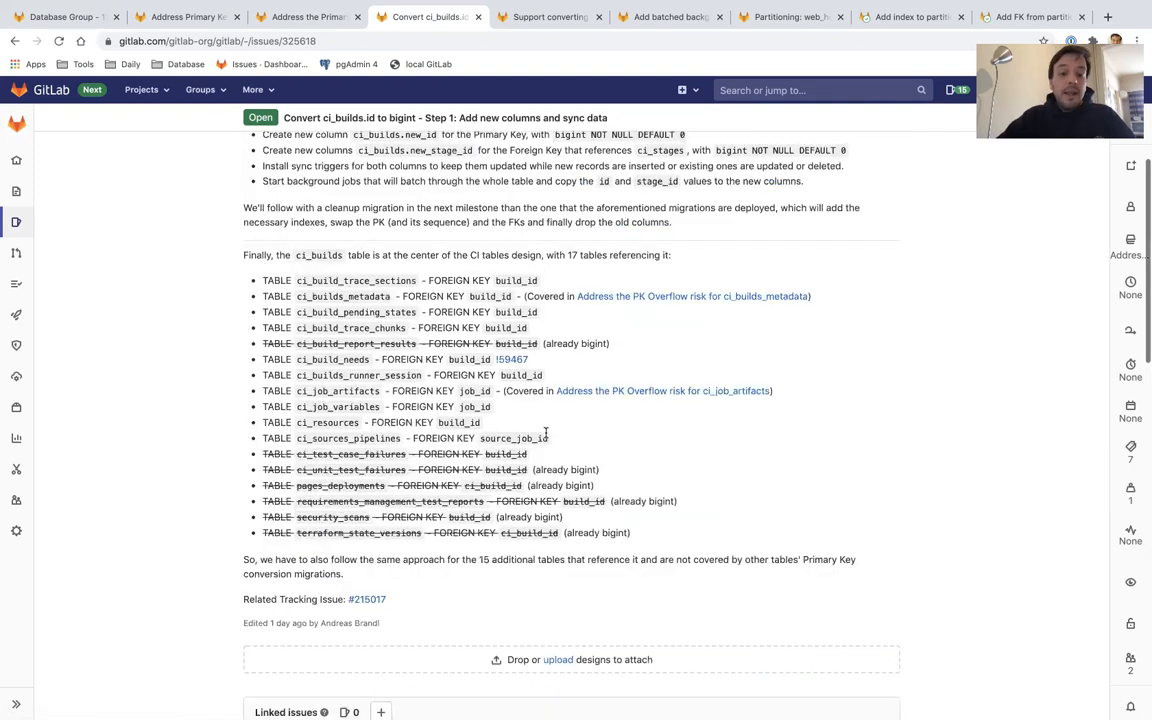
scroll(up, 3)
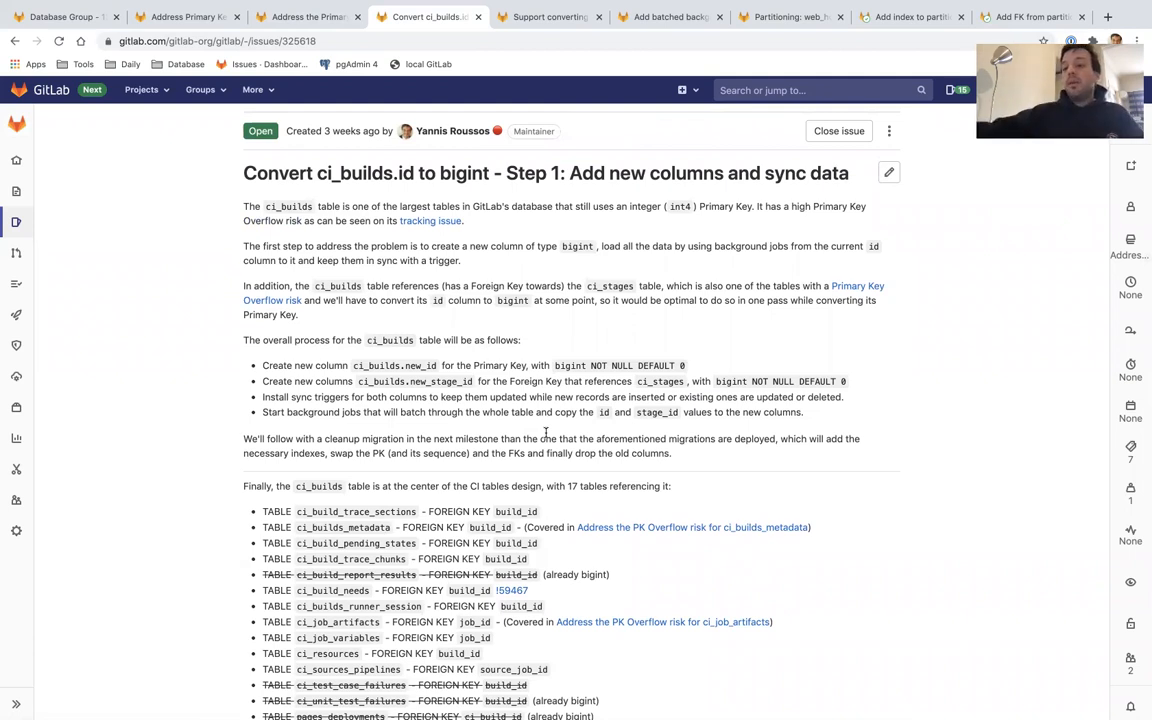
mouse_move(473, 262)
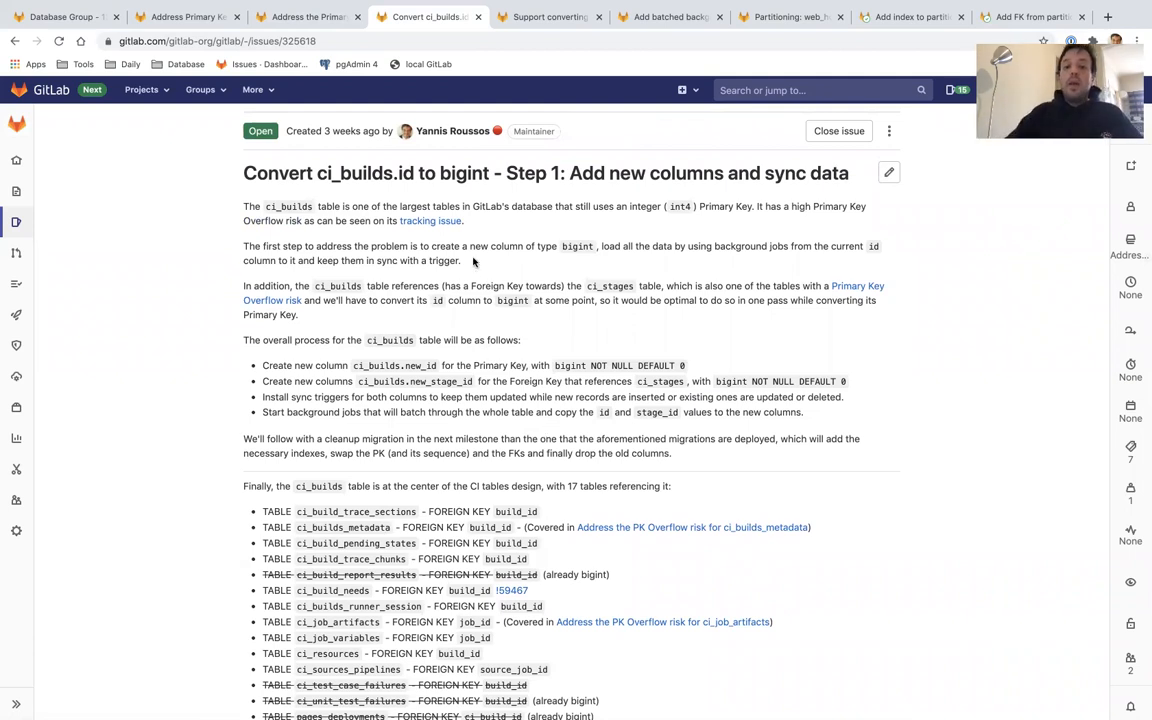
click(548, 17)
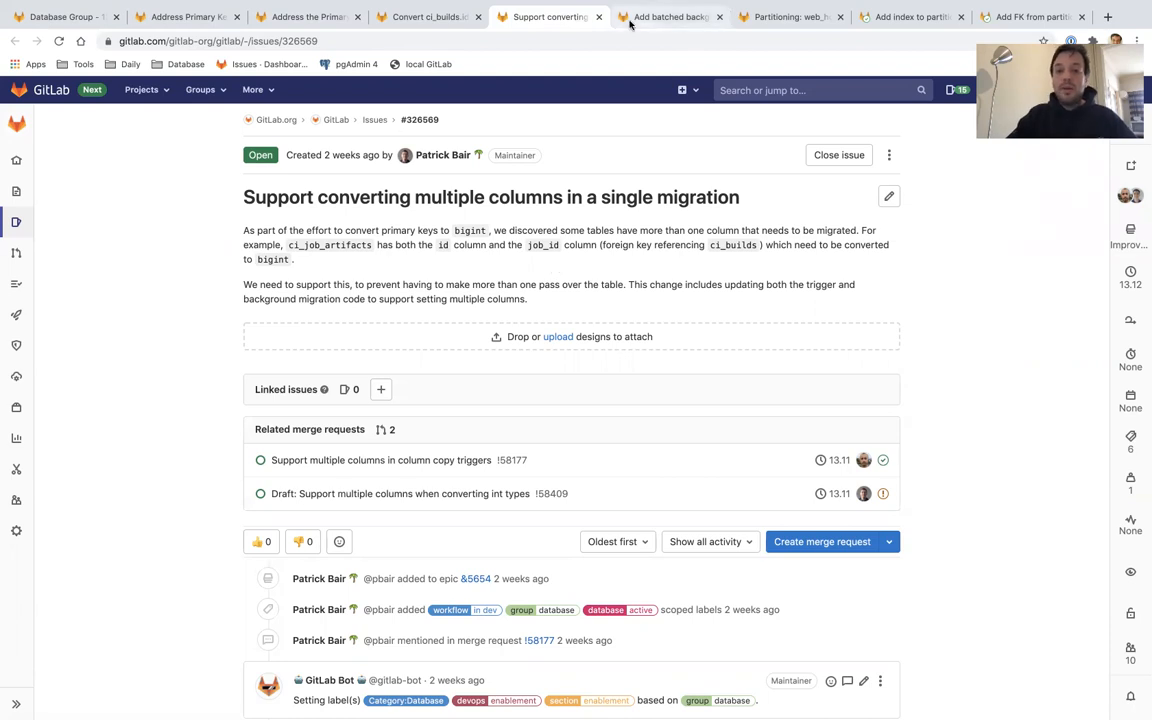
Open issue #326760 on adding batched background migration information to the admin panel
click(668, 17)
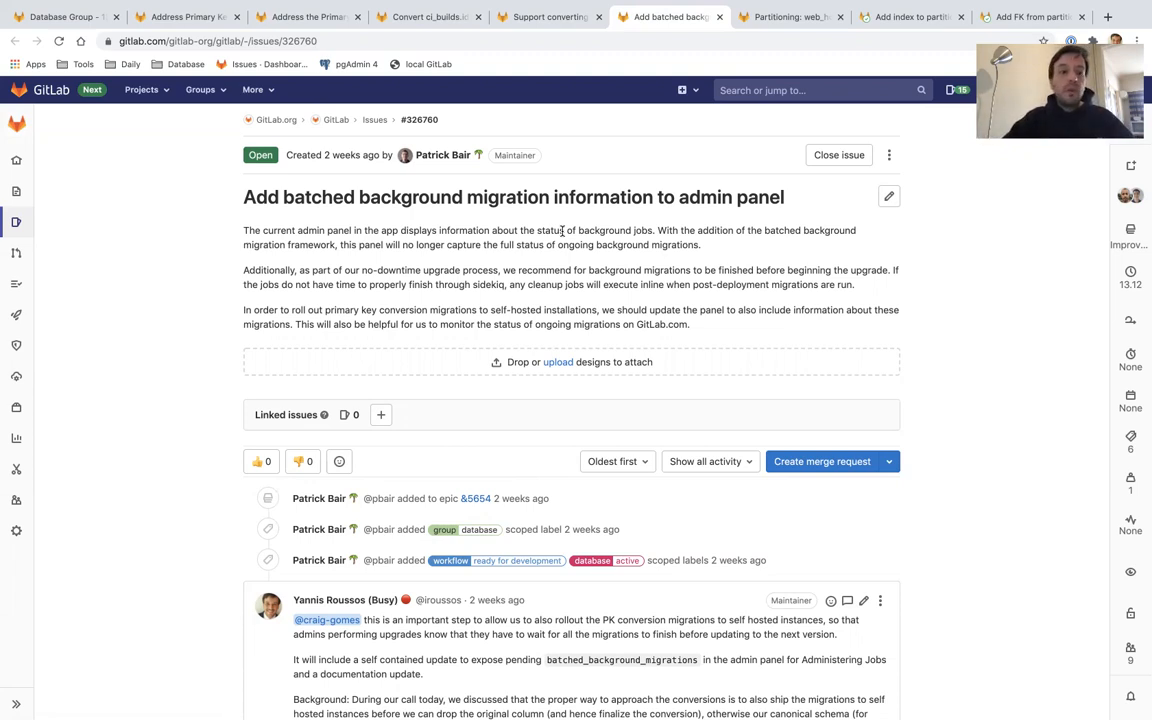
Return to the 13.12 Planning issue and scroll to the web_hook_logs partitioning section
click(60, 17)
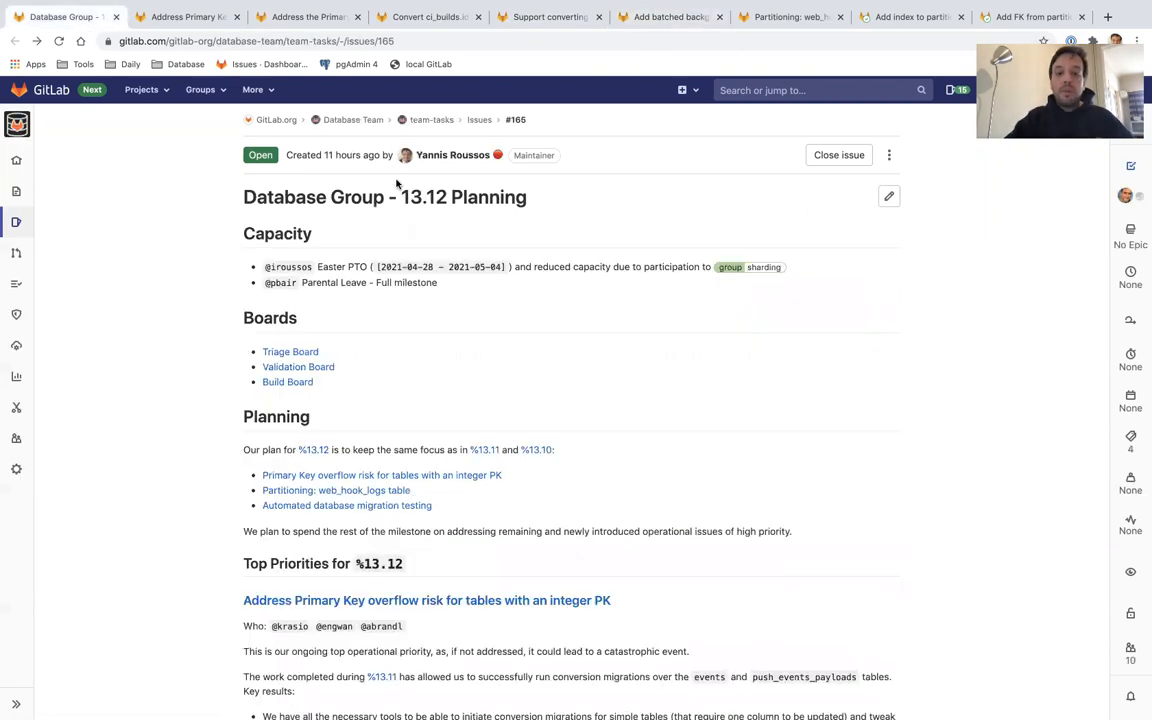
scroll(down, 3)
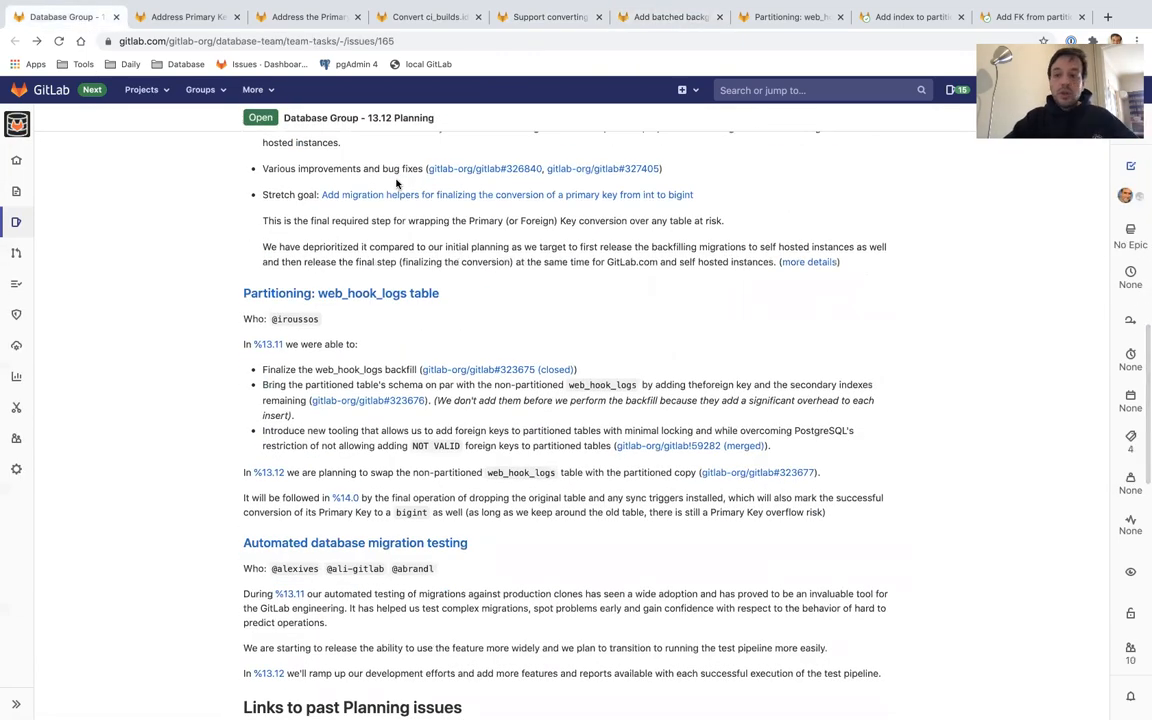
scroll(down, 3)
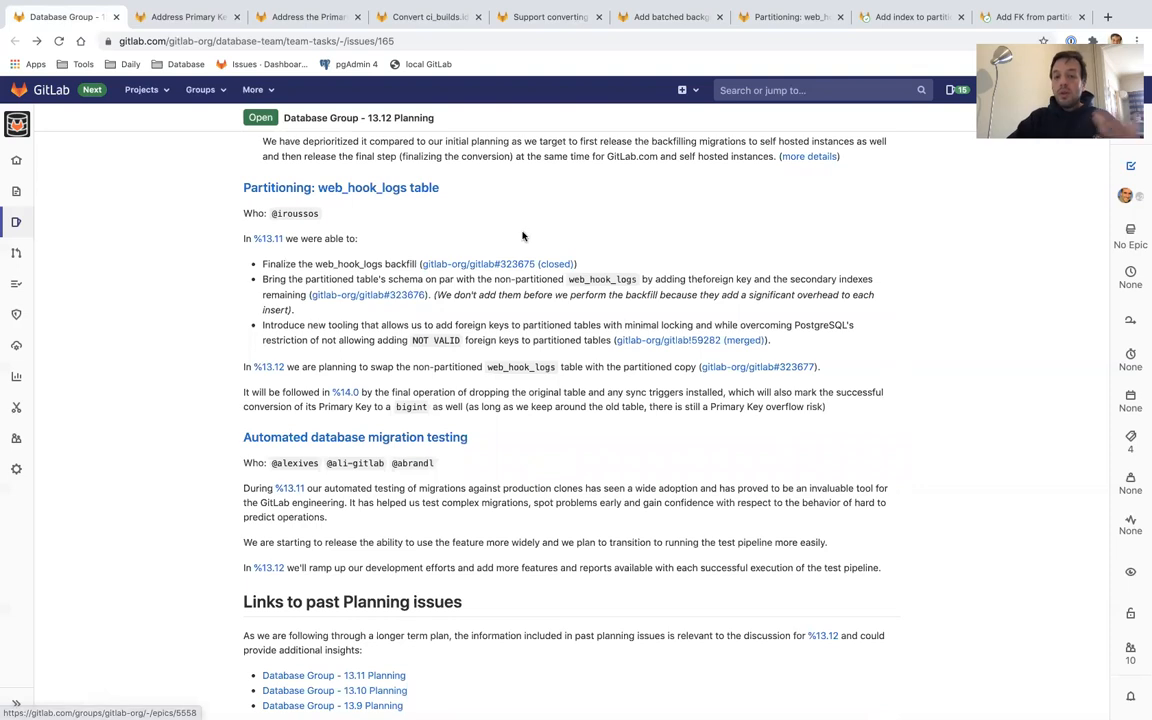
mouse_move(790, 17)
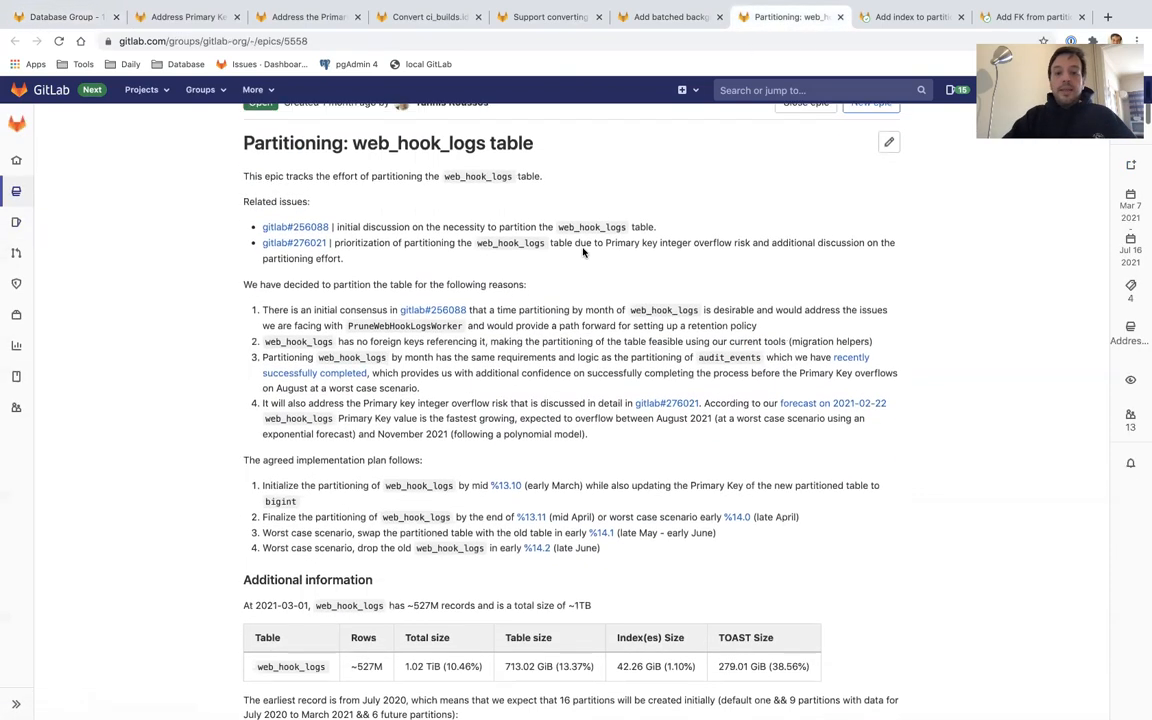
Scroll through web_hook_logs partitioning epic &5558, then the planning issue's reminder and cc lines
scroll(down, 3)
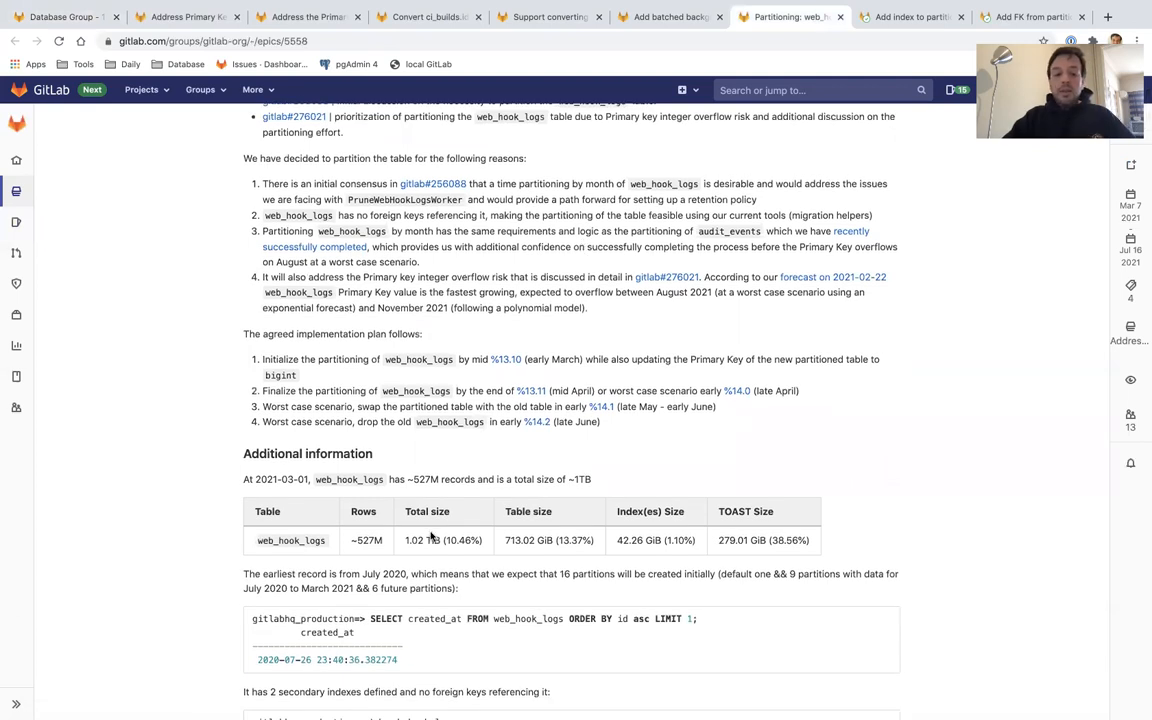
mouse_move(580, 303)
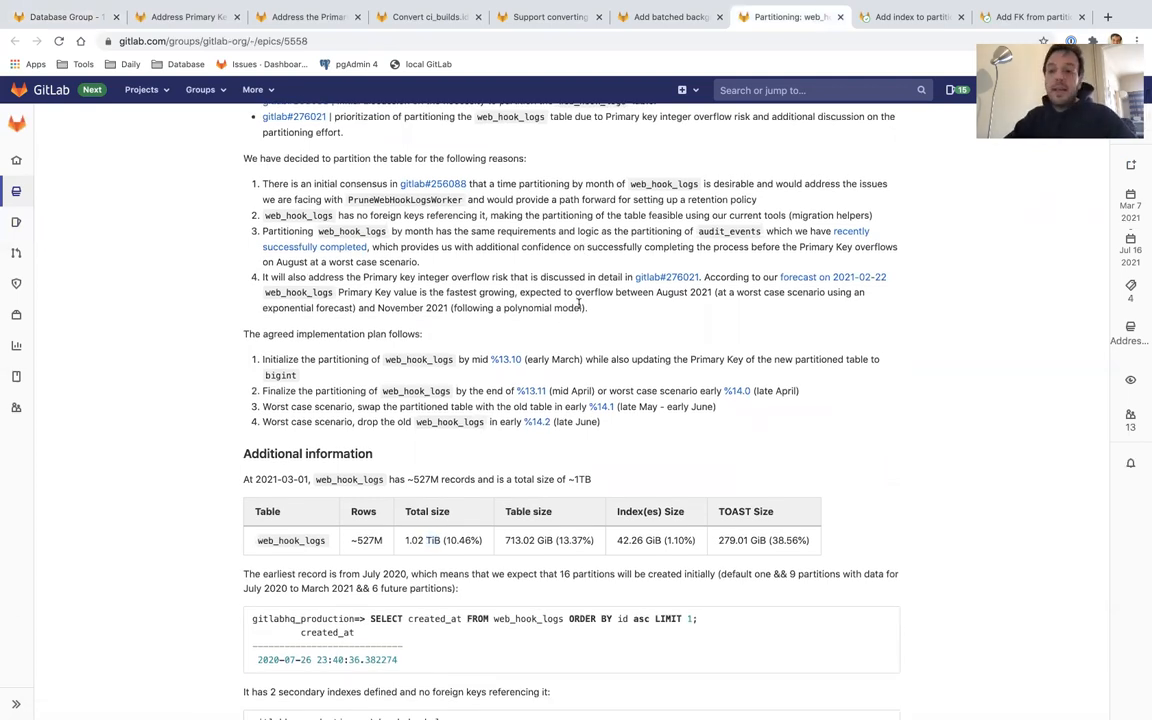
scroll(up, 3)
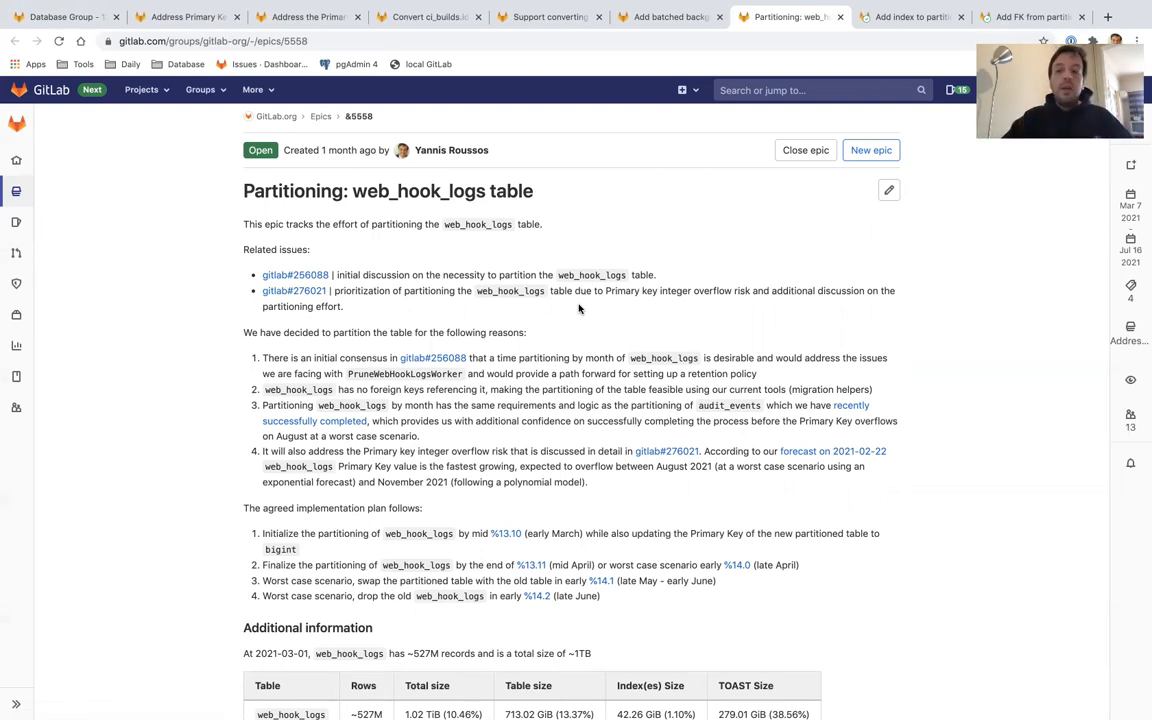
scroll(down, 3)
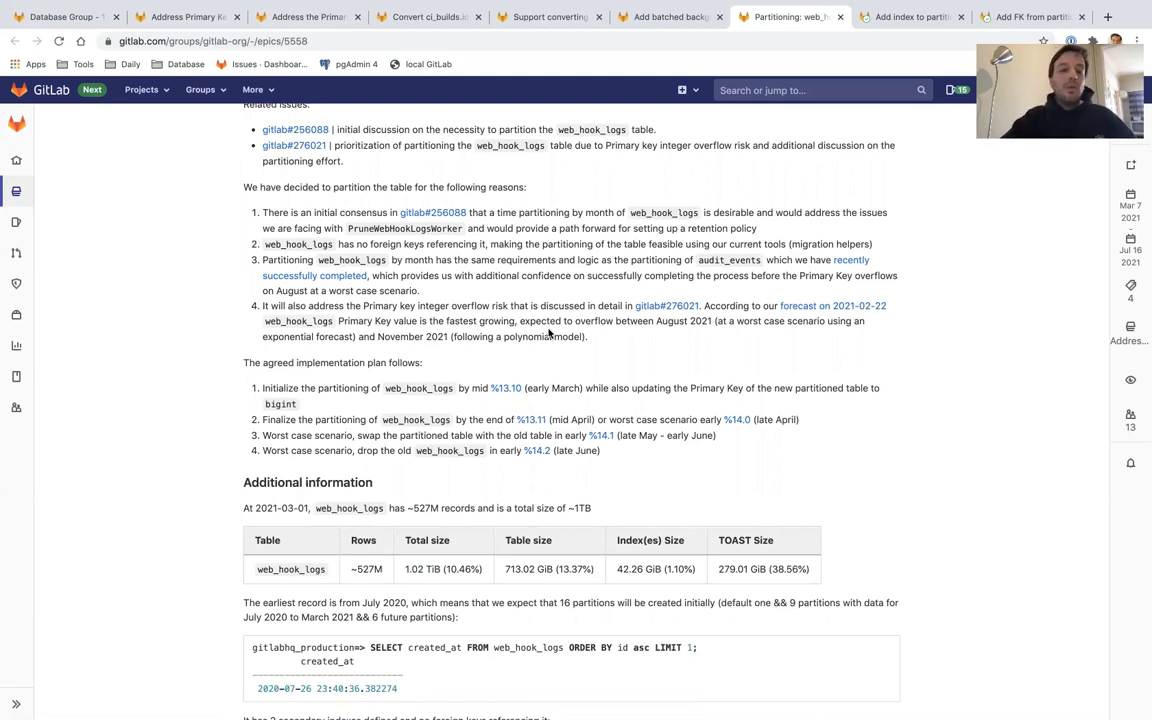
scroll(up, 3)
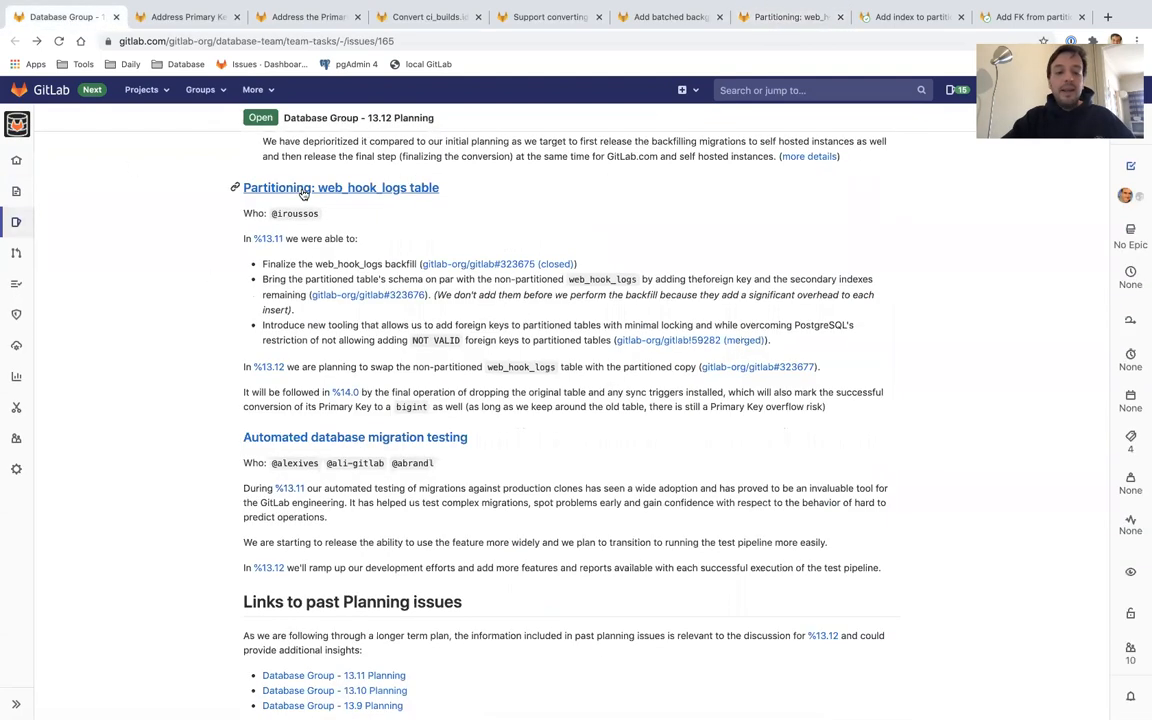
scroll(down, 3)
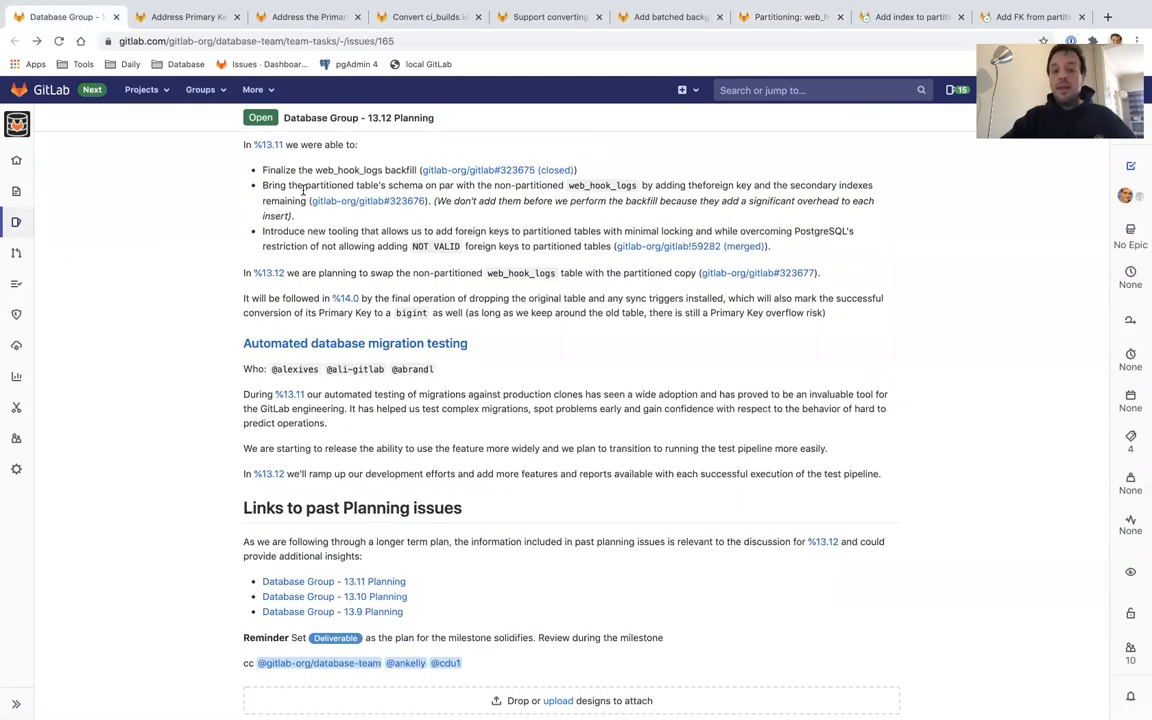